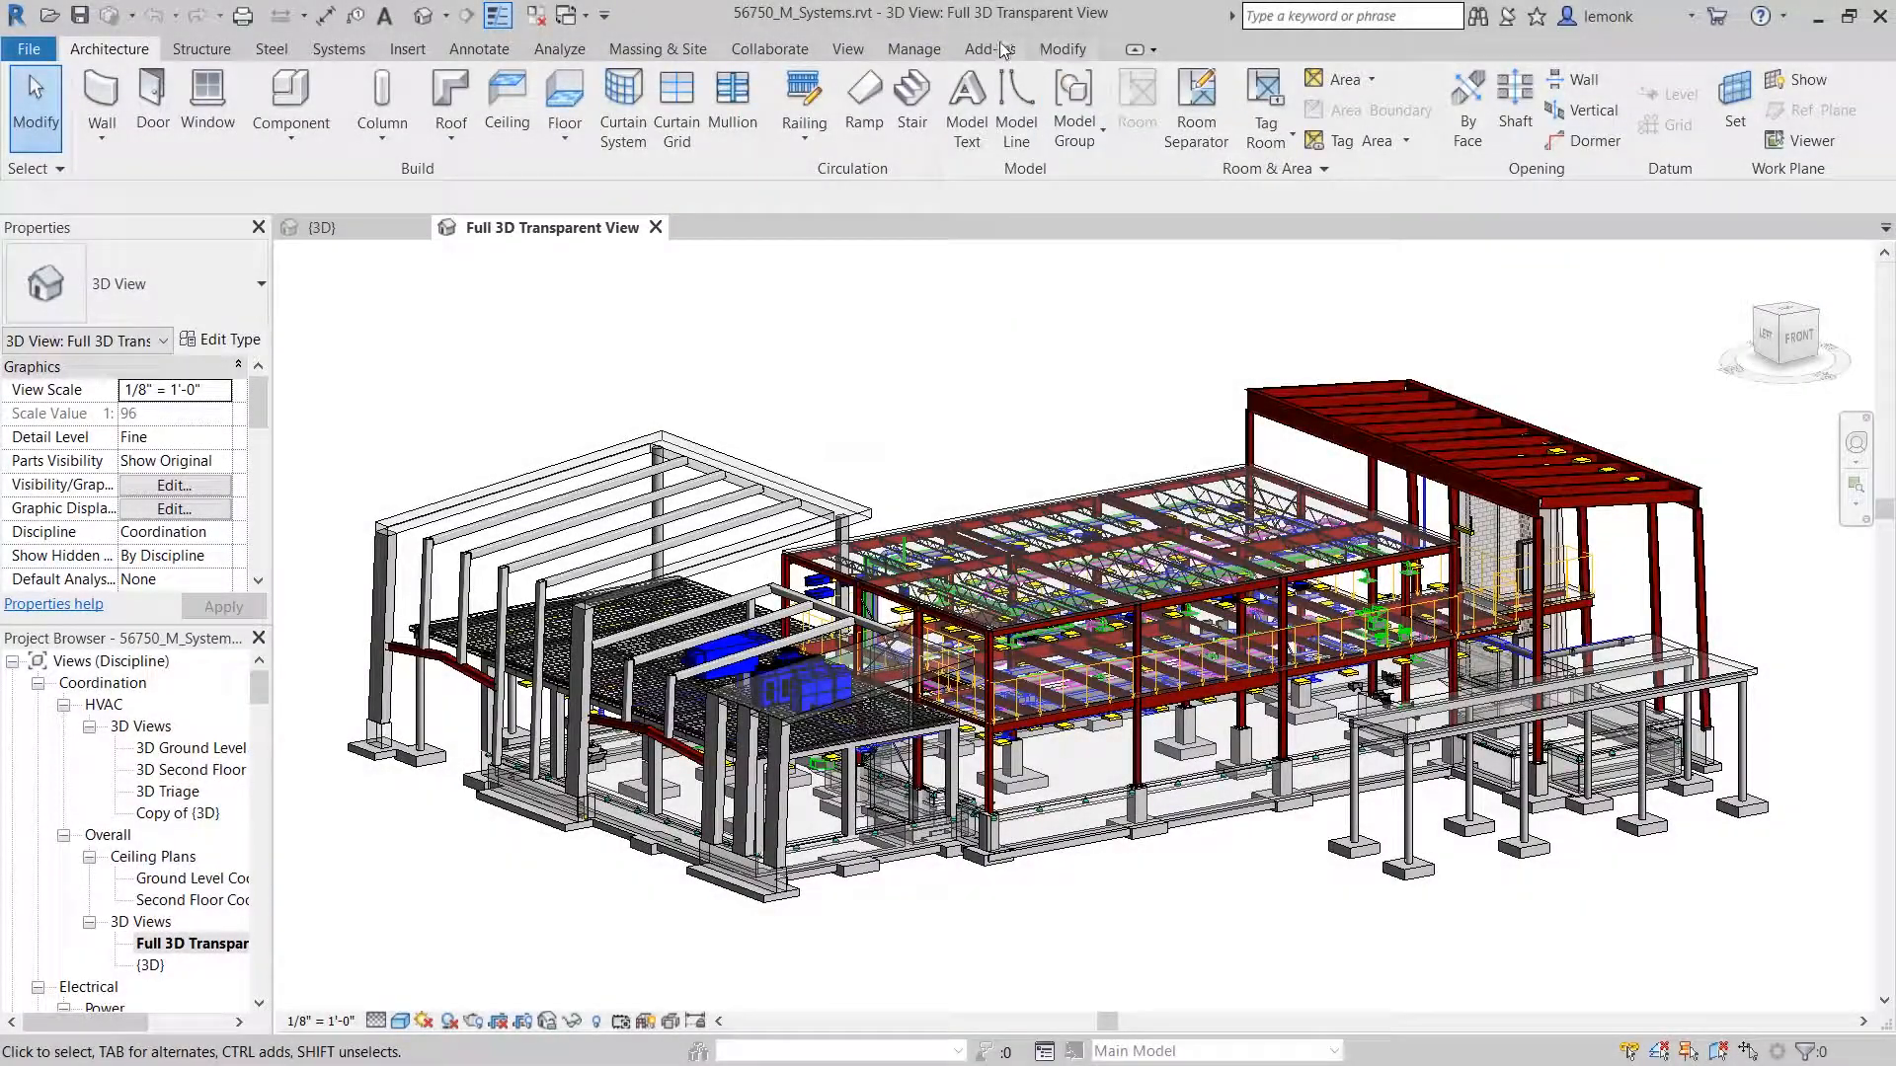
# Export the systems model from Revit as 56750_M_Systems.nwc via the Add-Ins Navisworks exporter
pyautogui.click(990, 47)
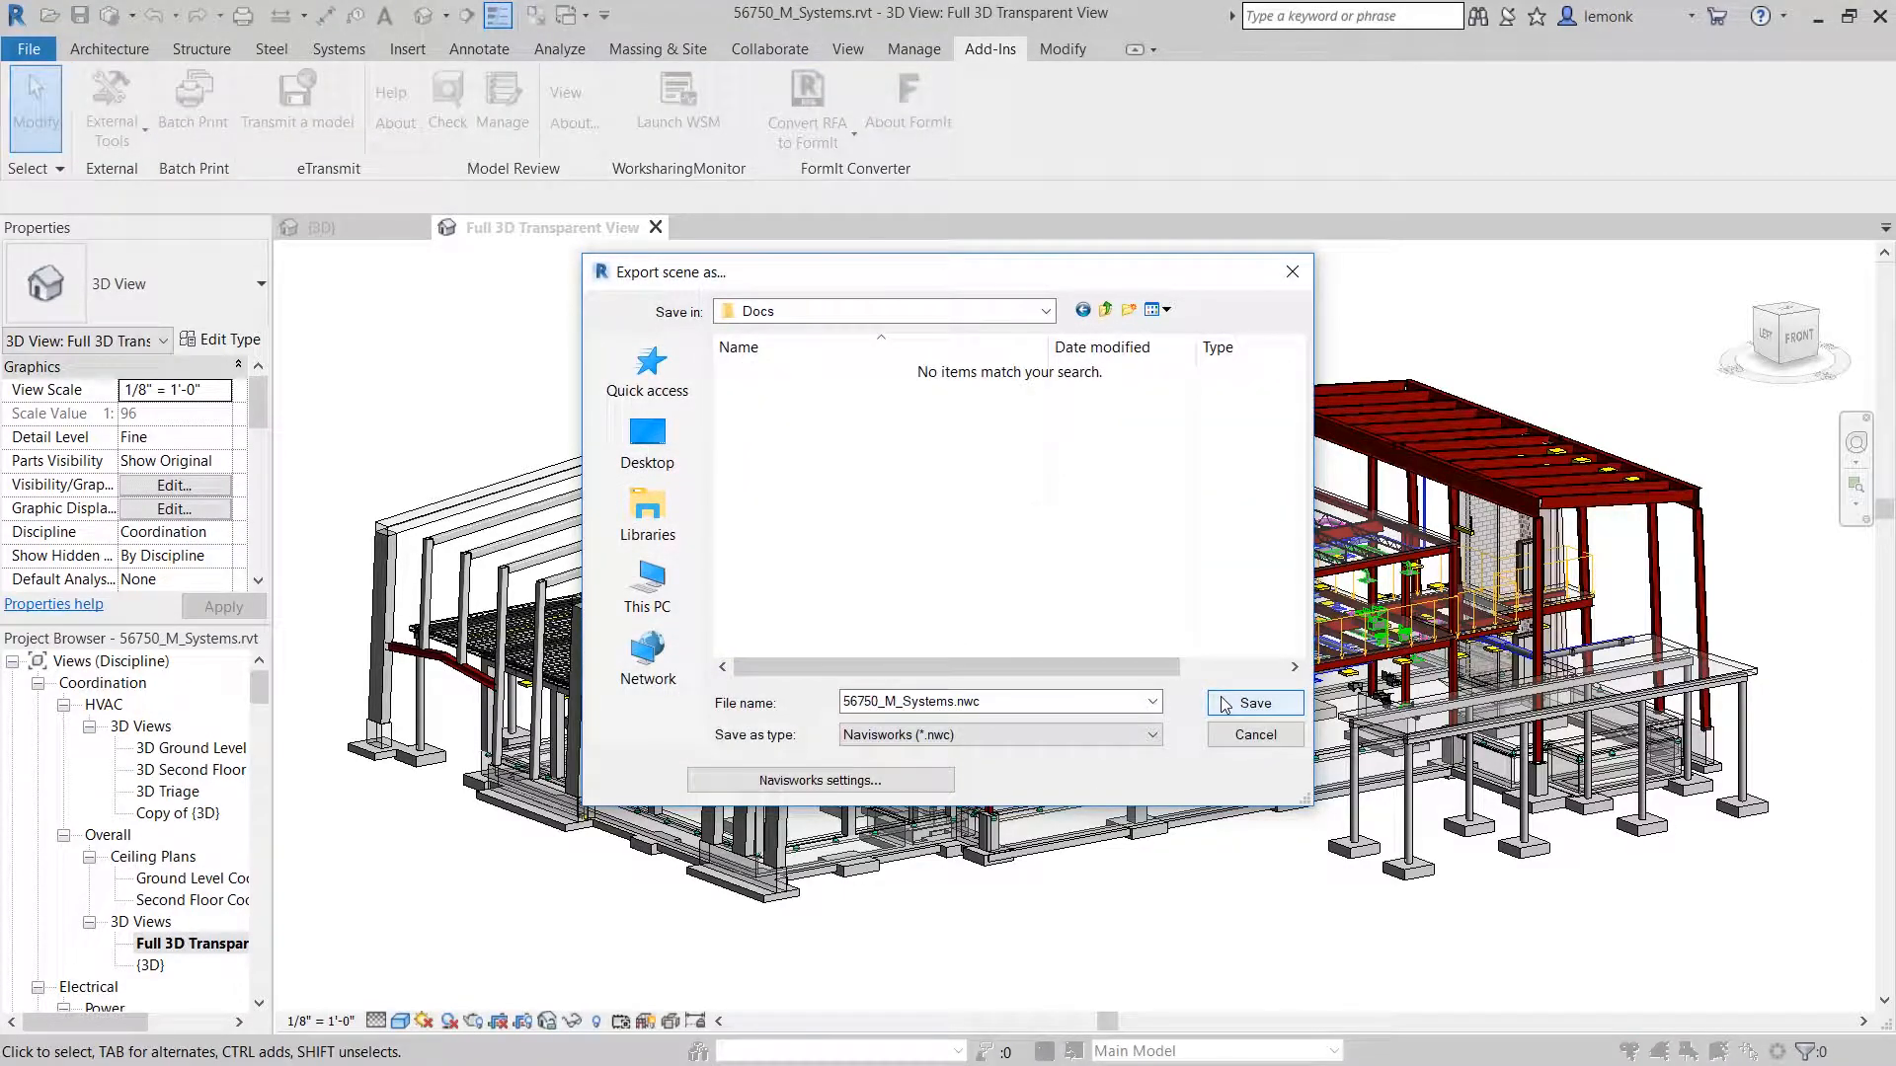
pyautogui.click(1254, 703)
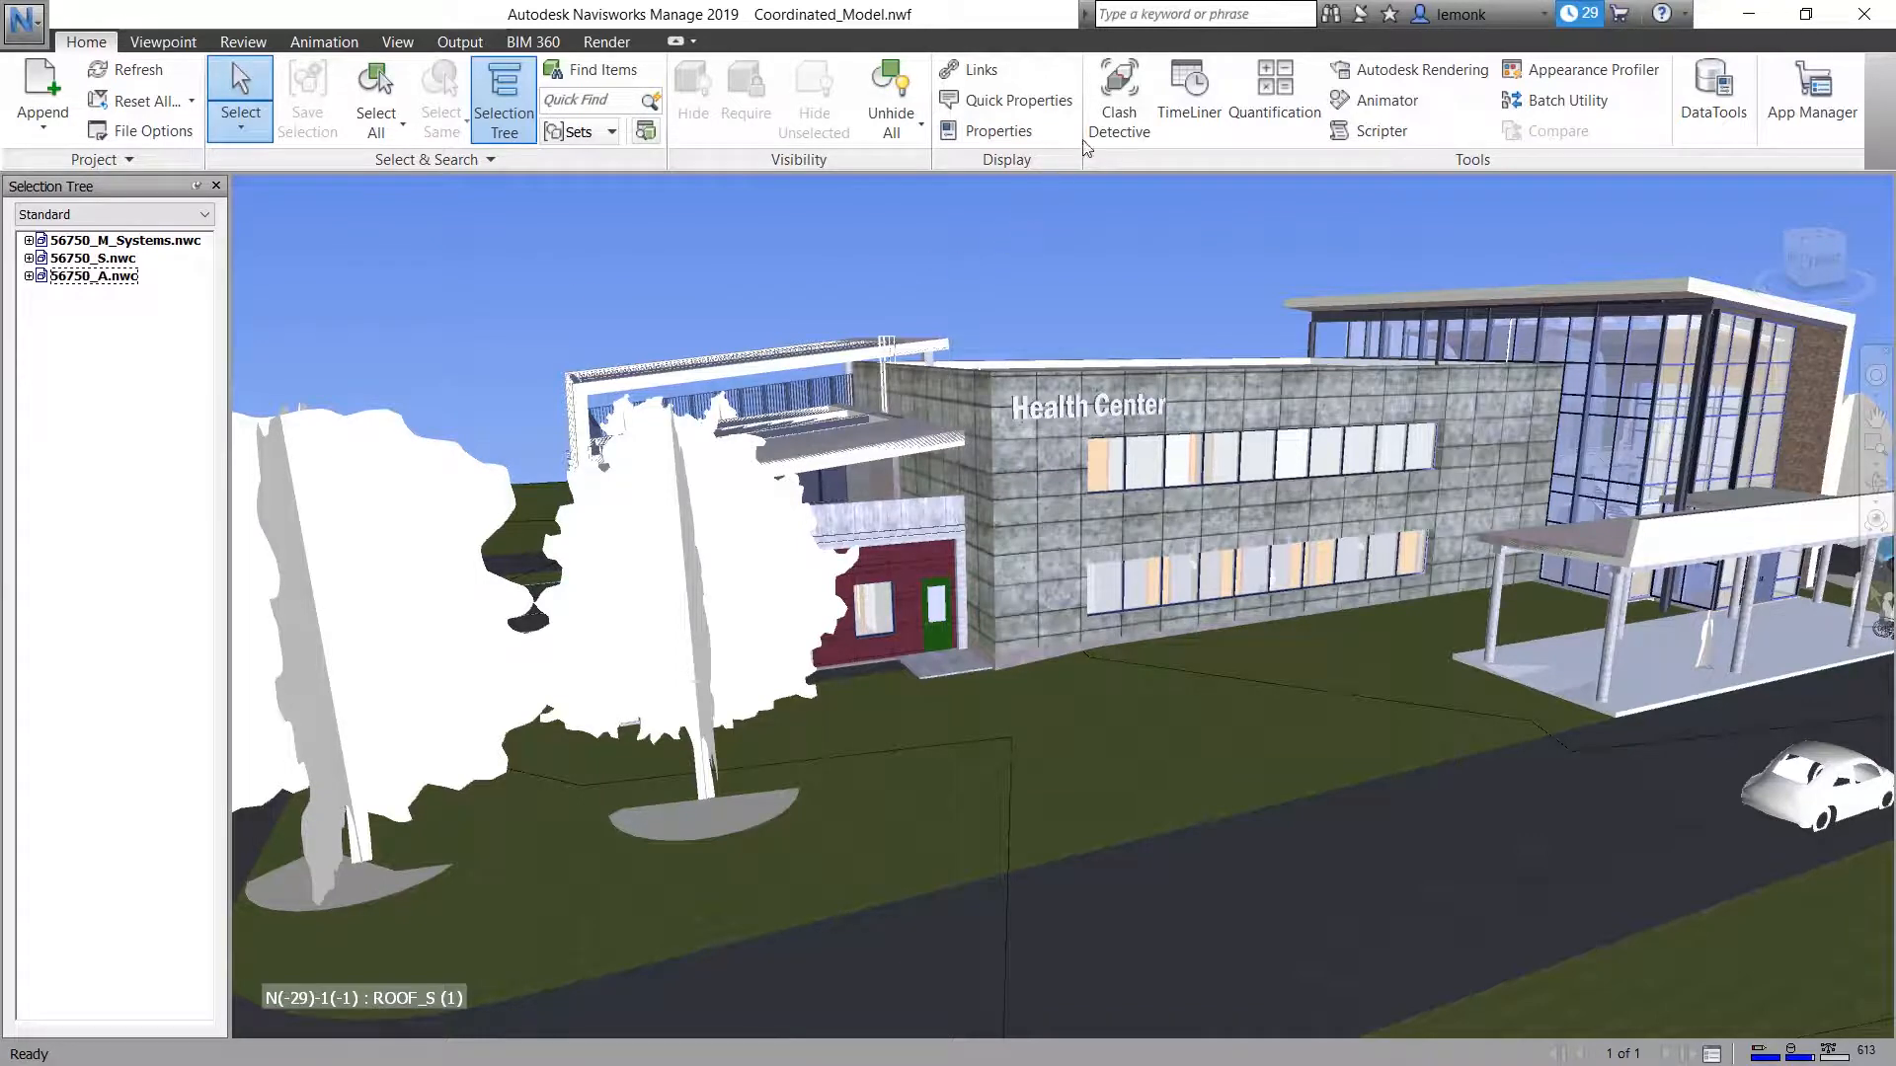
# Run a hard clash test of 56750_M_Systems.nwc against 56750_S.nwc in Clash Detective
pyautogui.click(1115, 99)
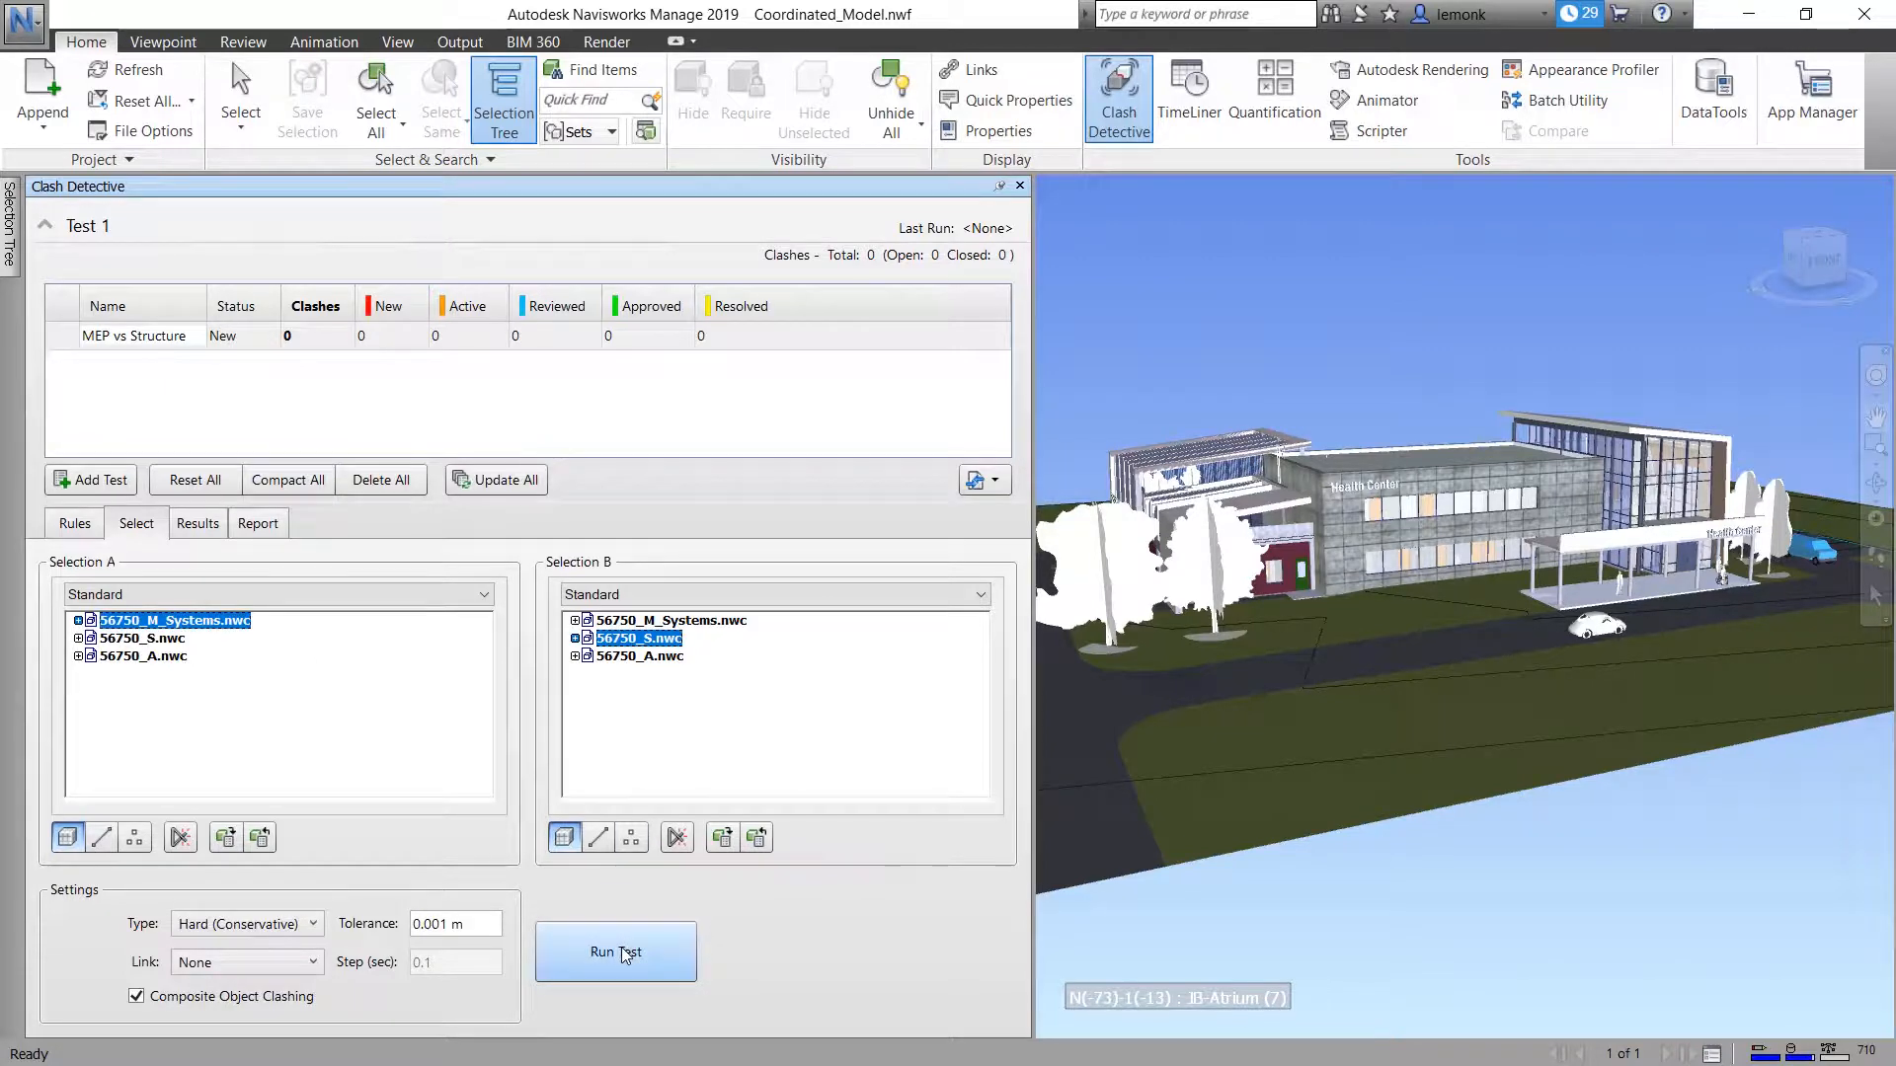
pyautogui.click(616, 952)
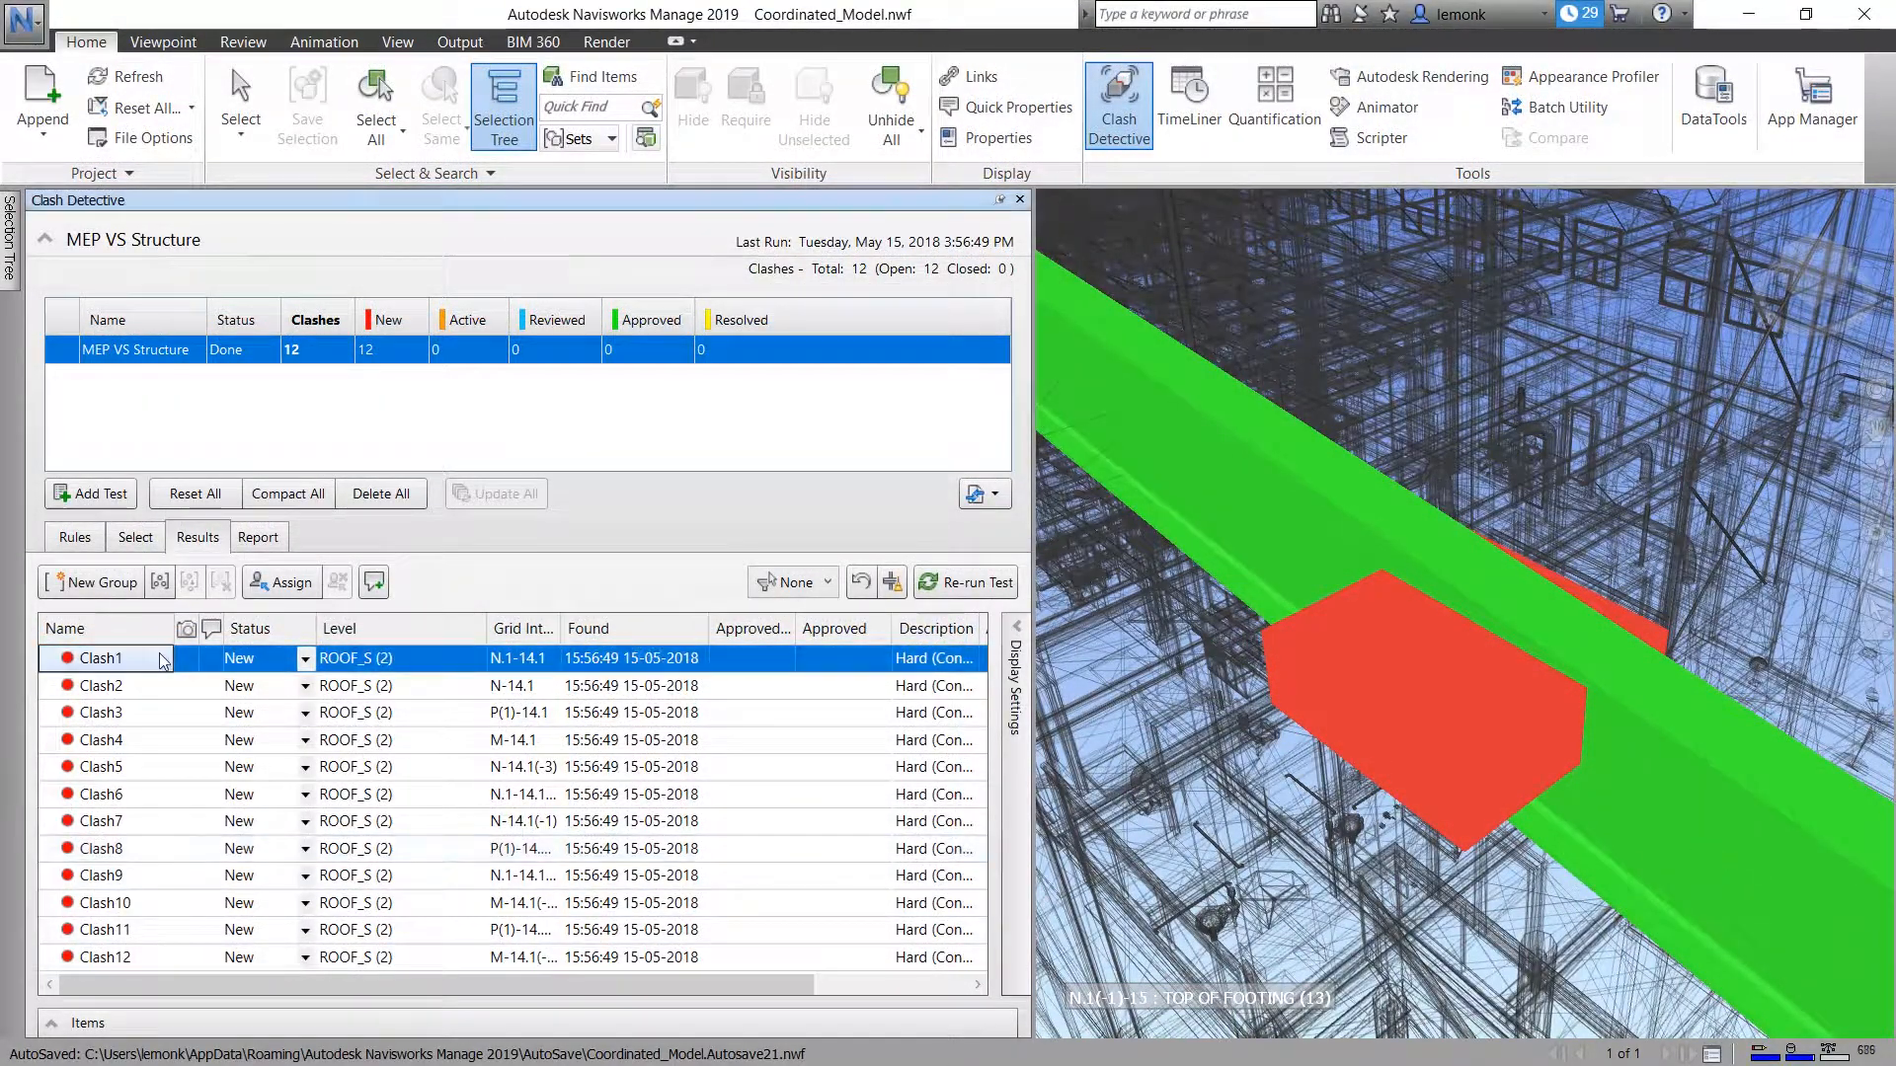
pyautogui.moveTo(290, 580)
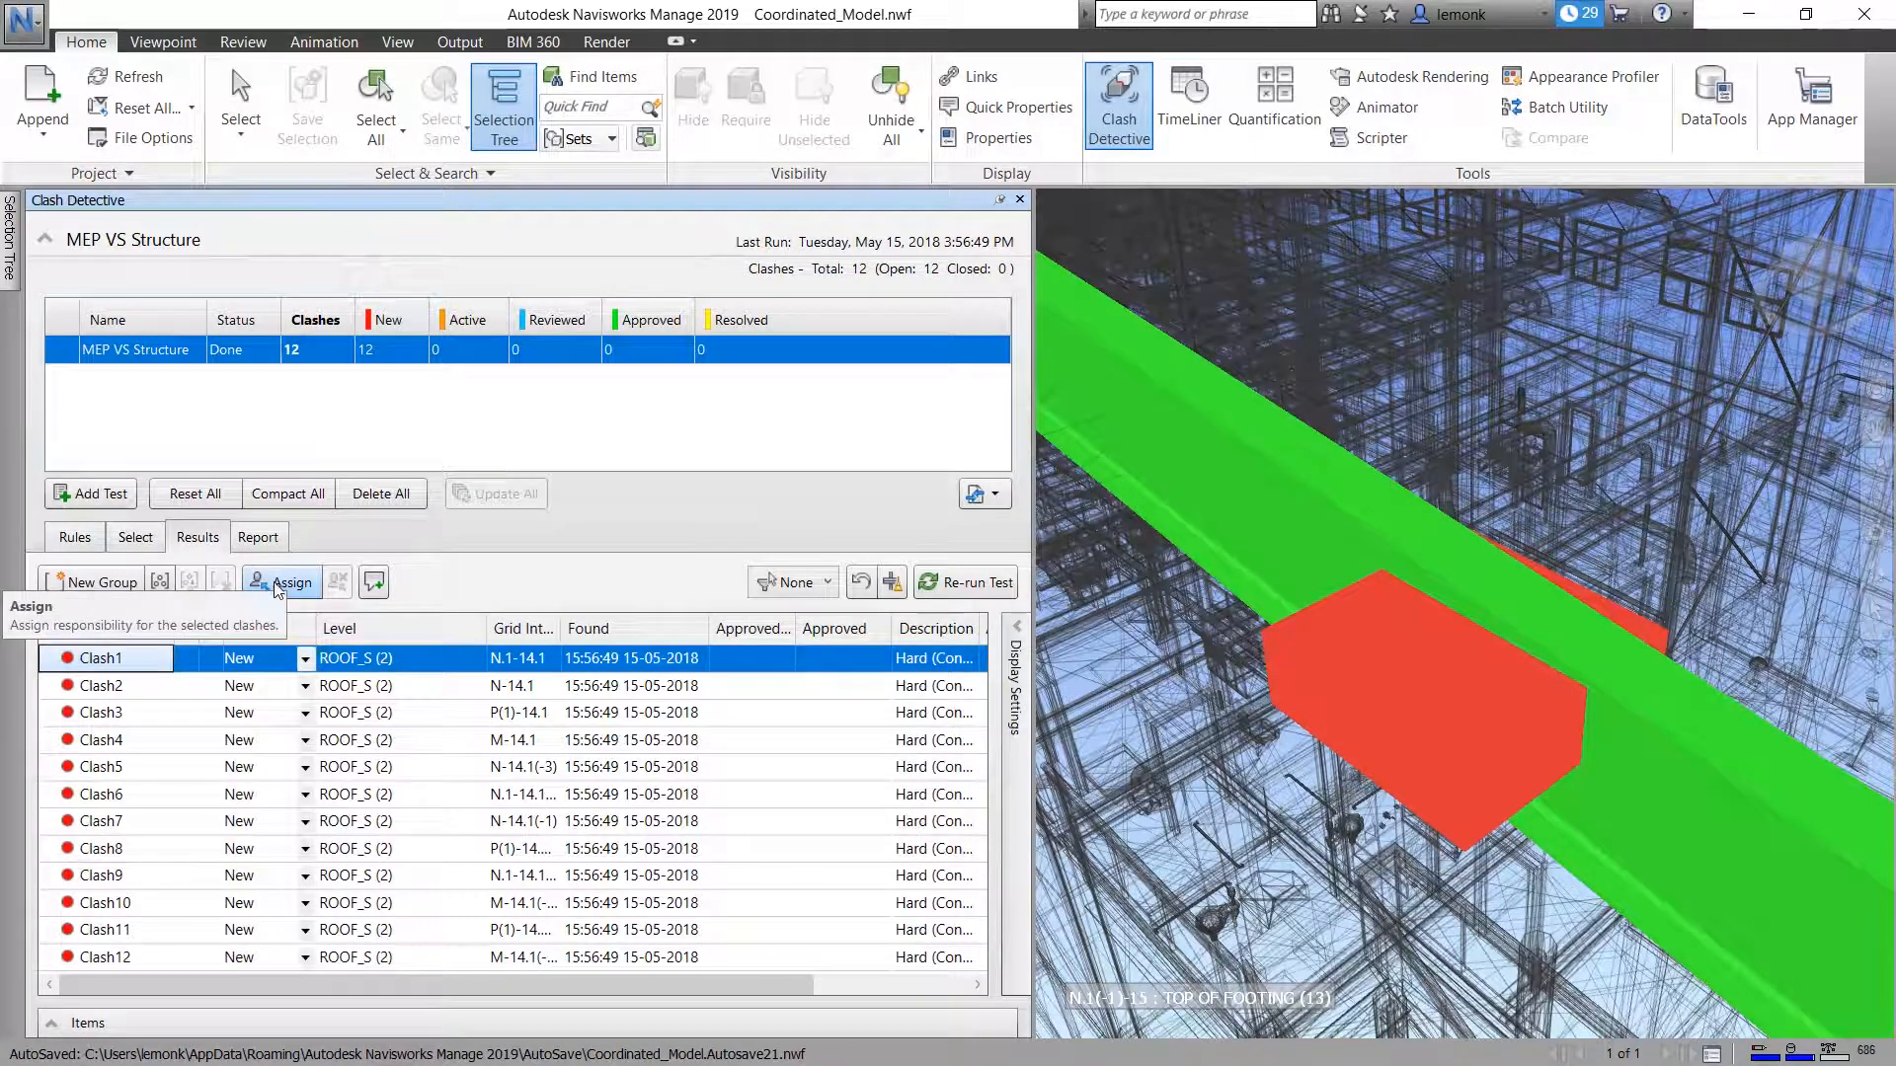
pyautogui.click(290, 580)
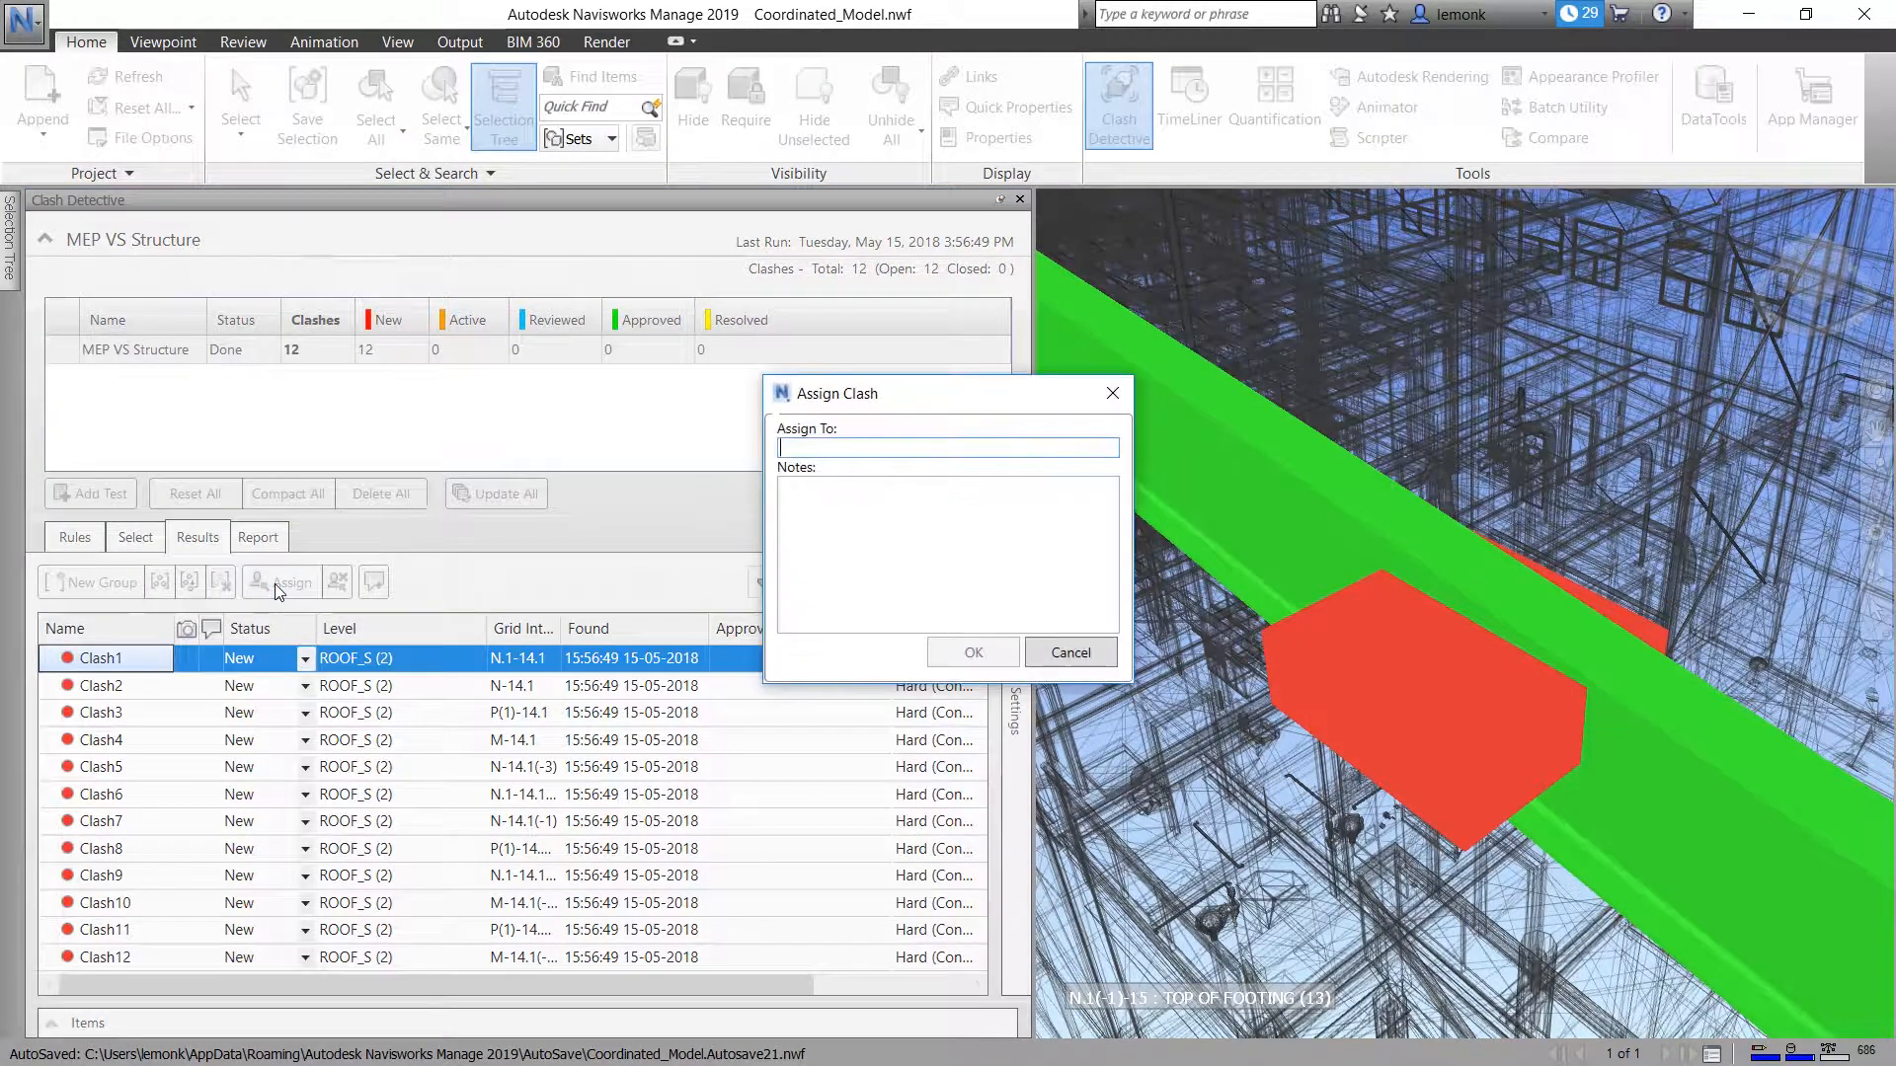
pyautogui.write('Paula W')
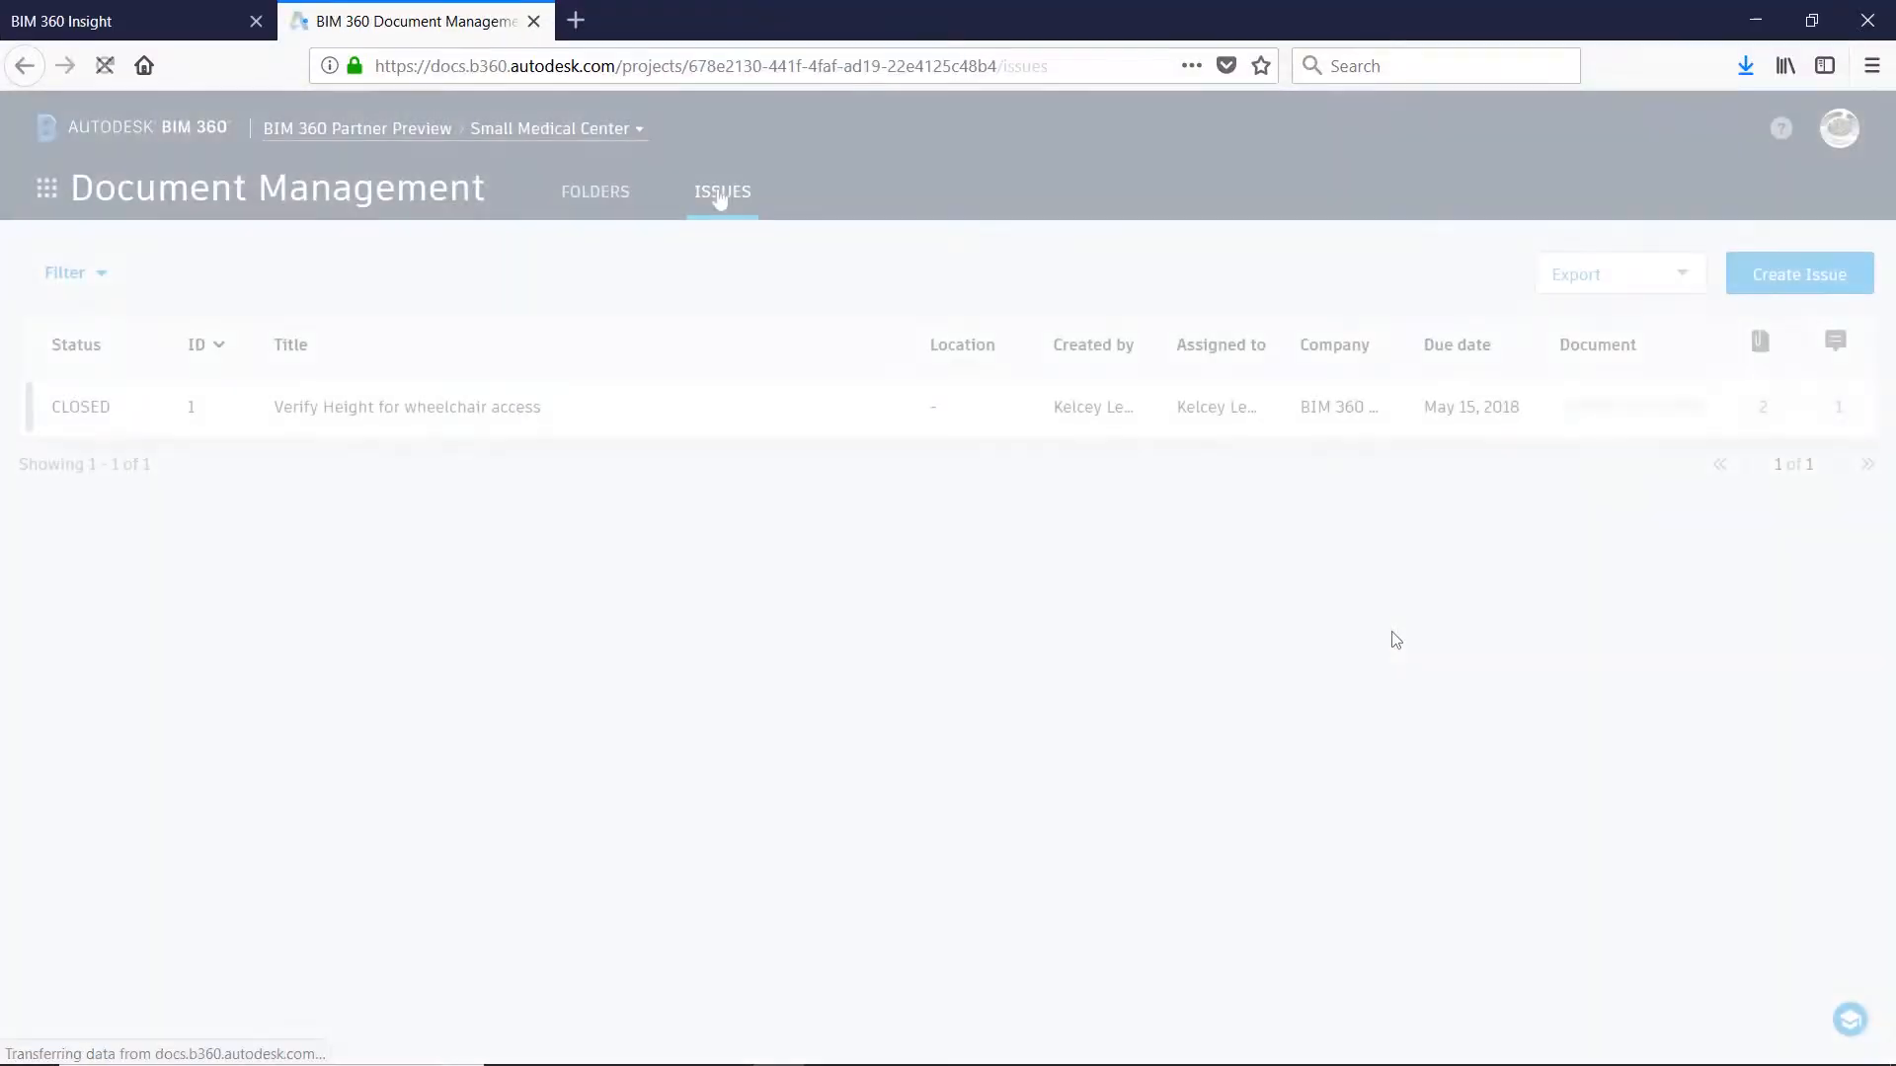
# Create the issue 'Clashes With Light Fixtures', assigned to a team member, due May 17
pyautogui.click(1798, 273)
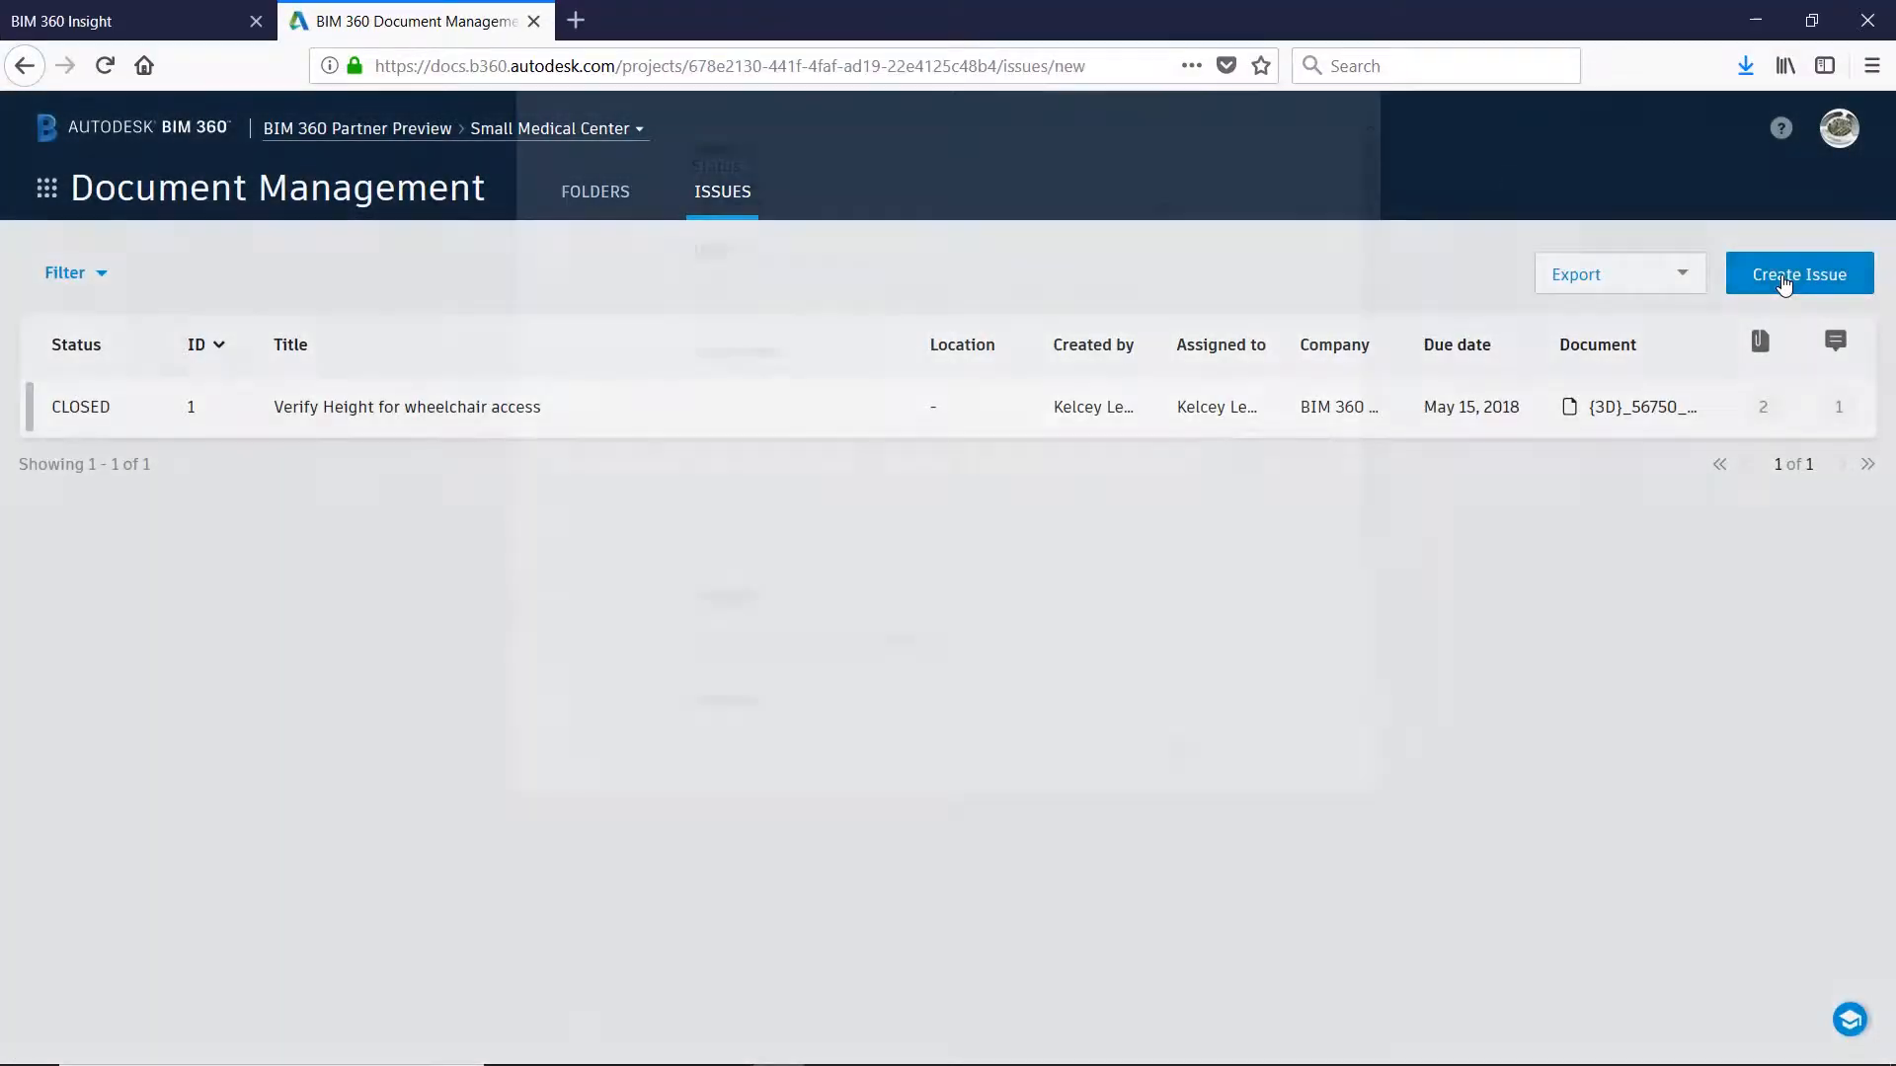
pyautogui.click(1797, 273)
pyautogui.write('Resolve issues with Light Fixtures clashing with Structural Design.')
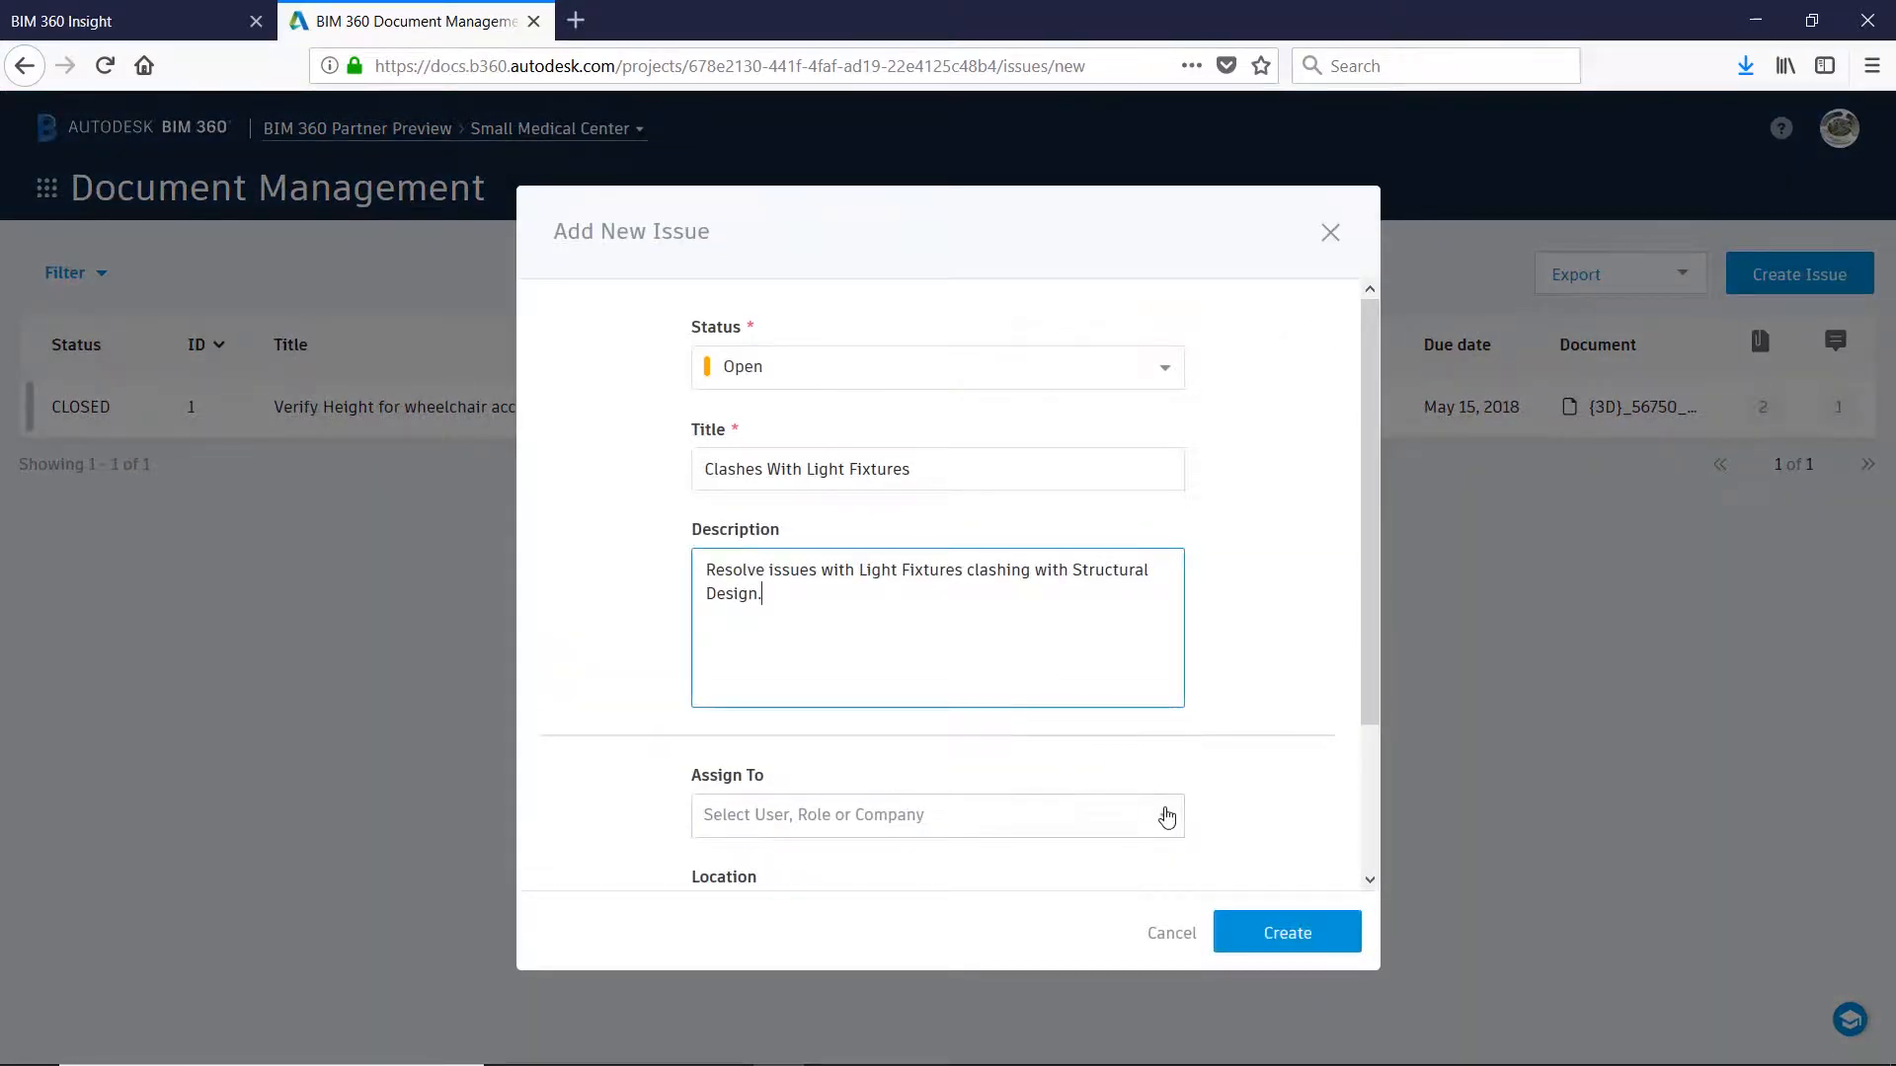
pyautogui.click(936, 813)
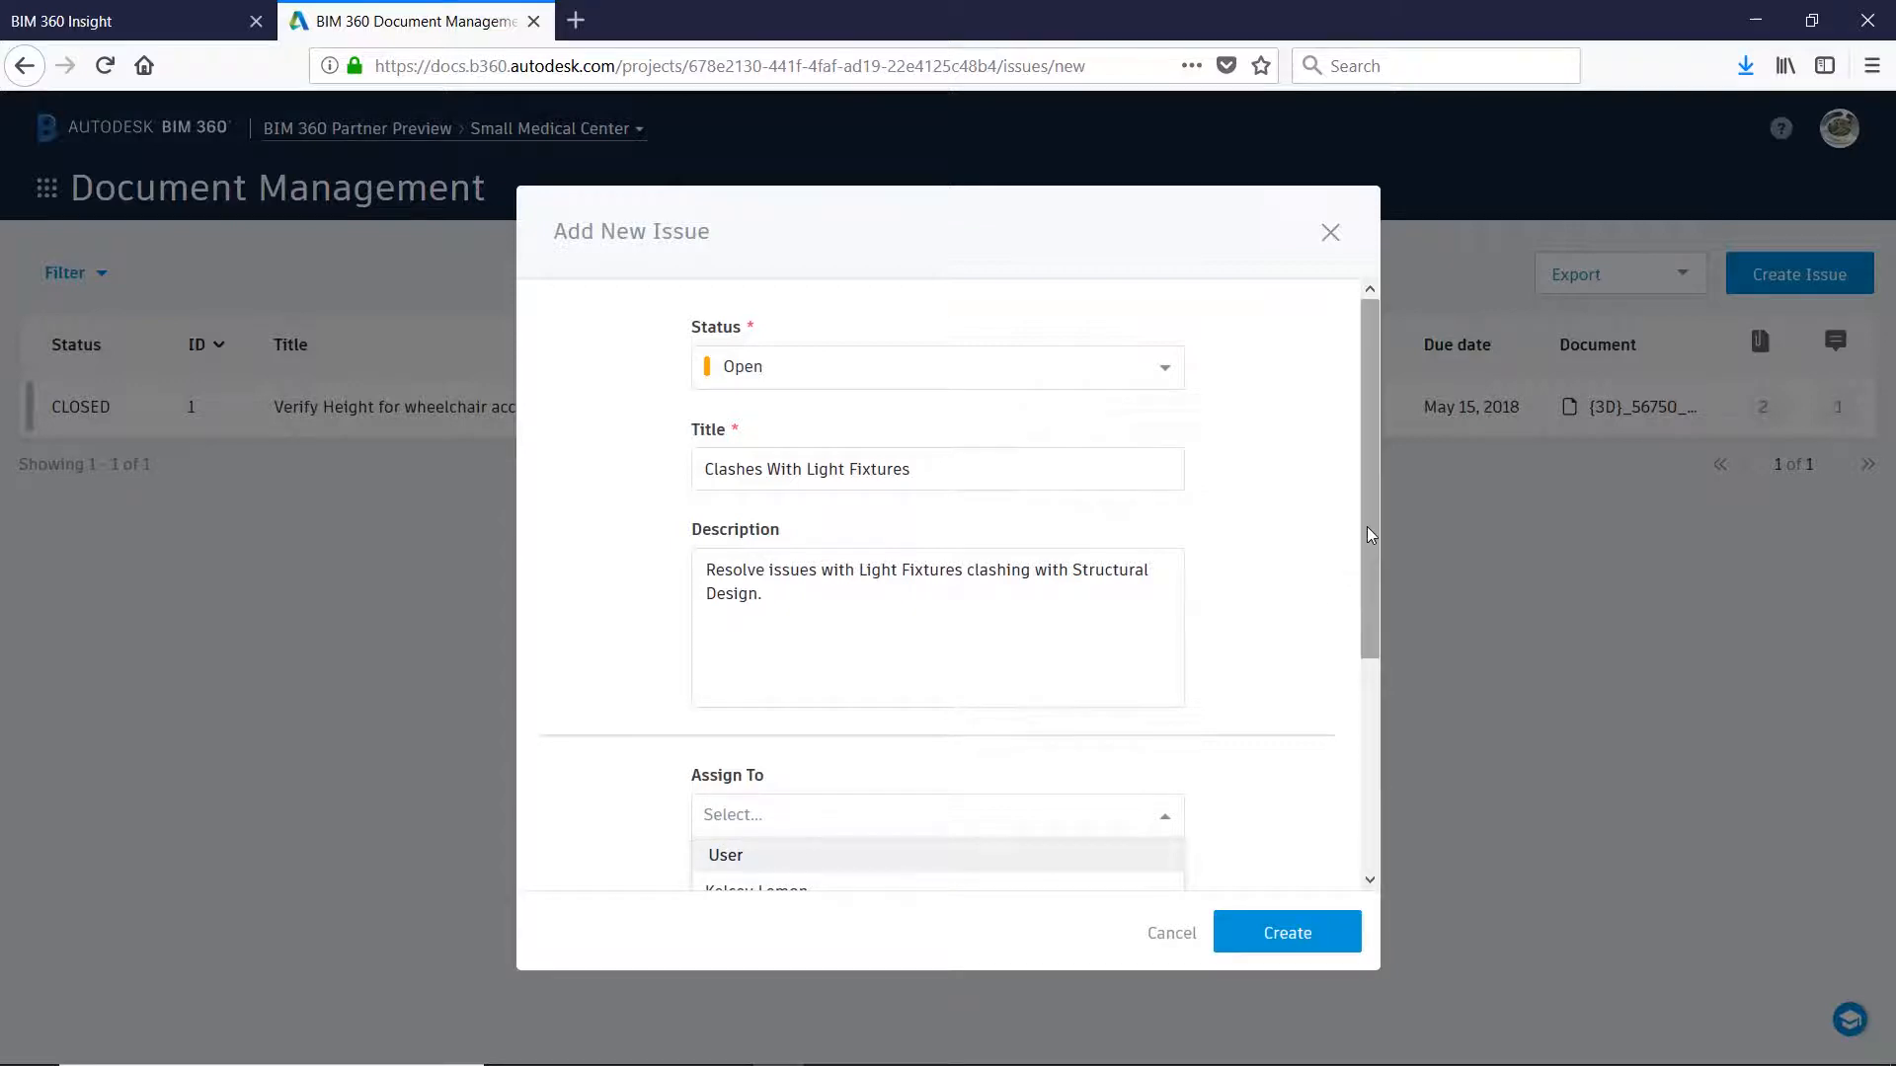
pyautogui.scroll(-3)
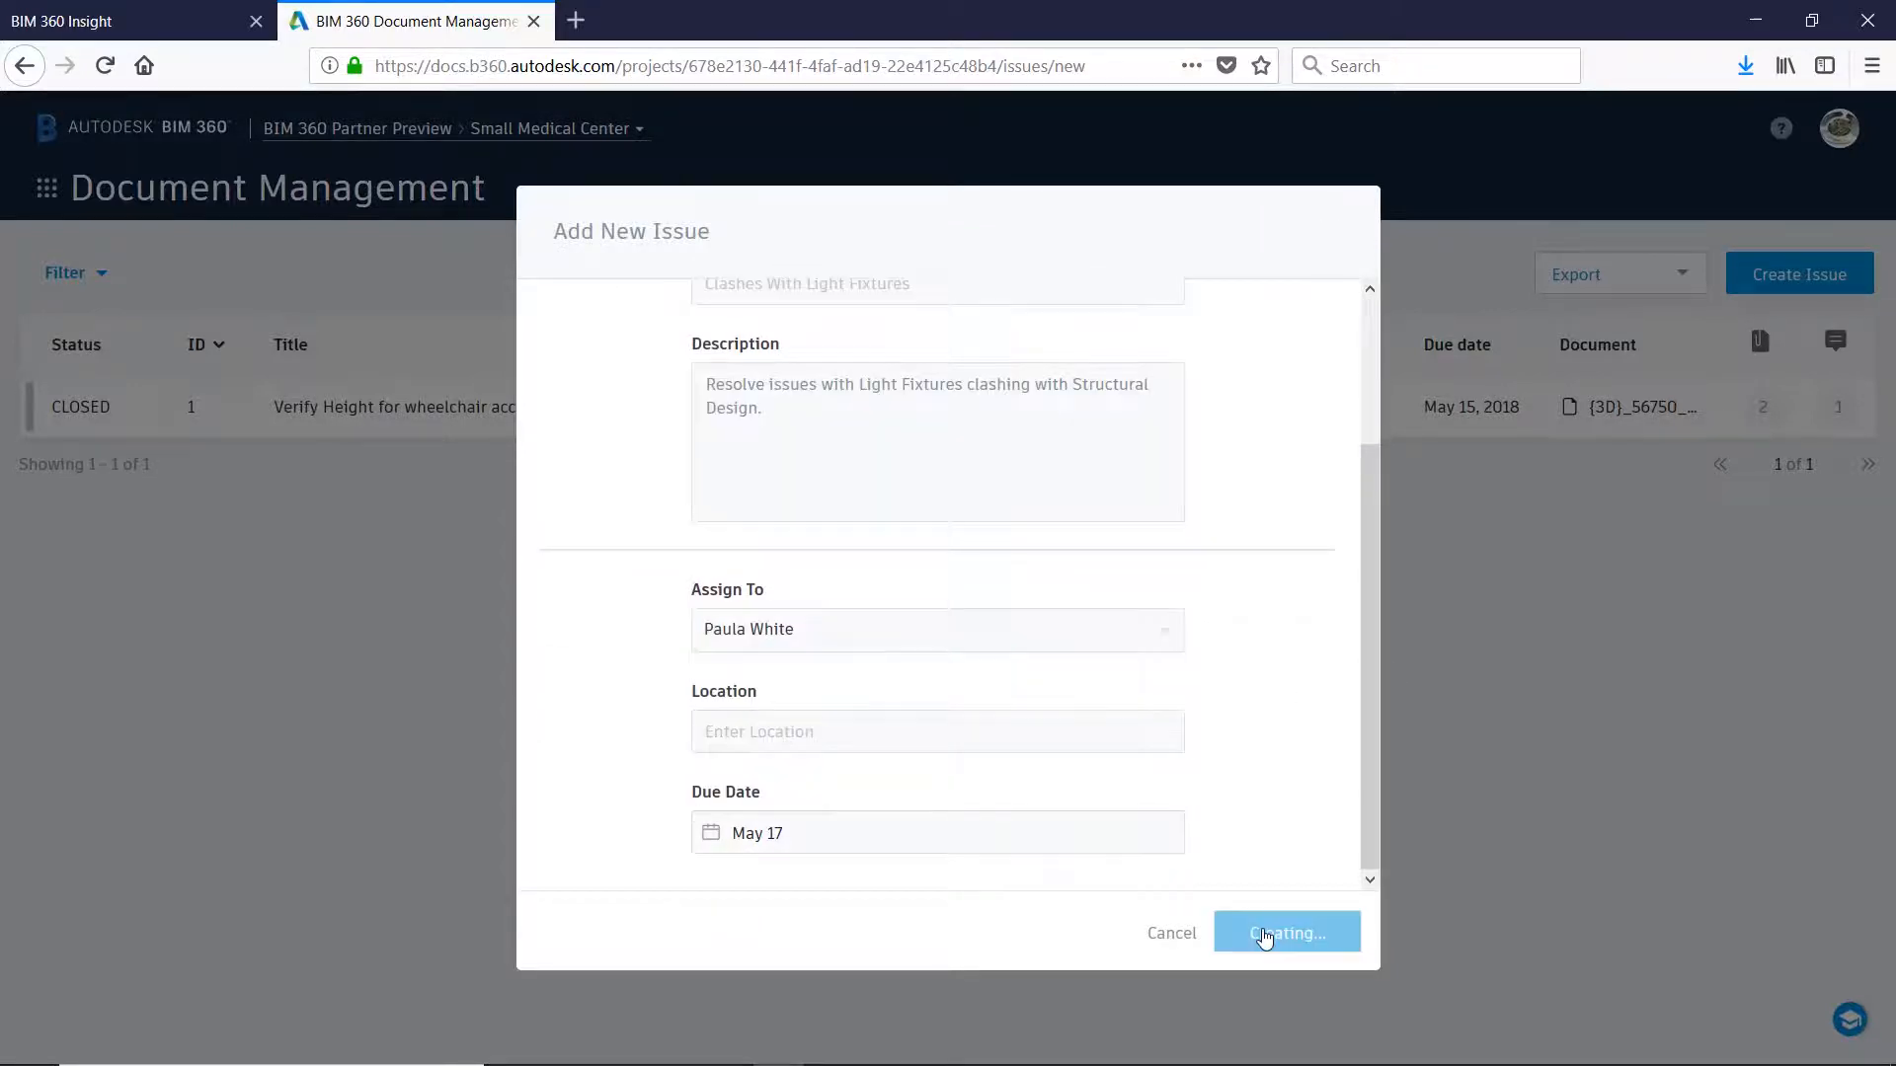
pyautogui.click(1285, 932)
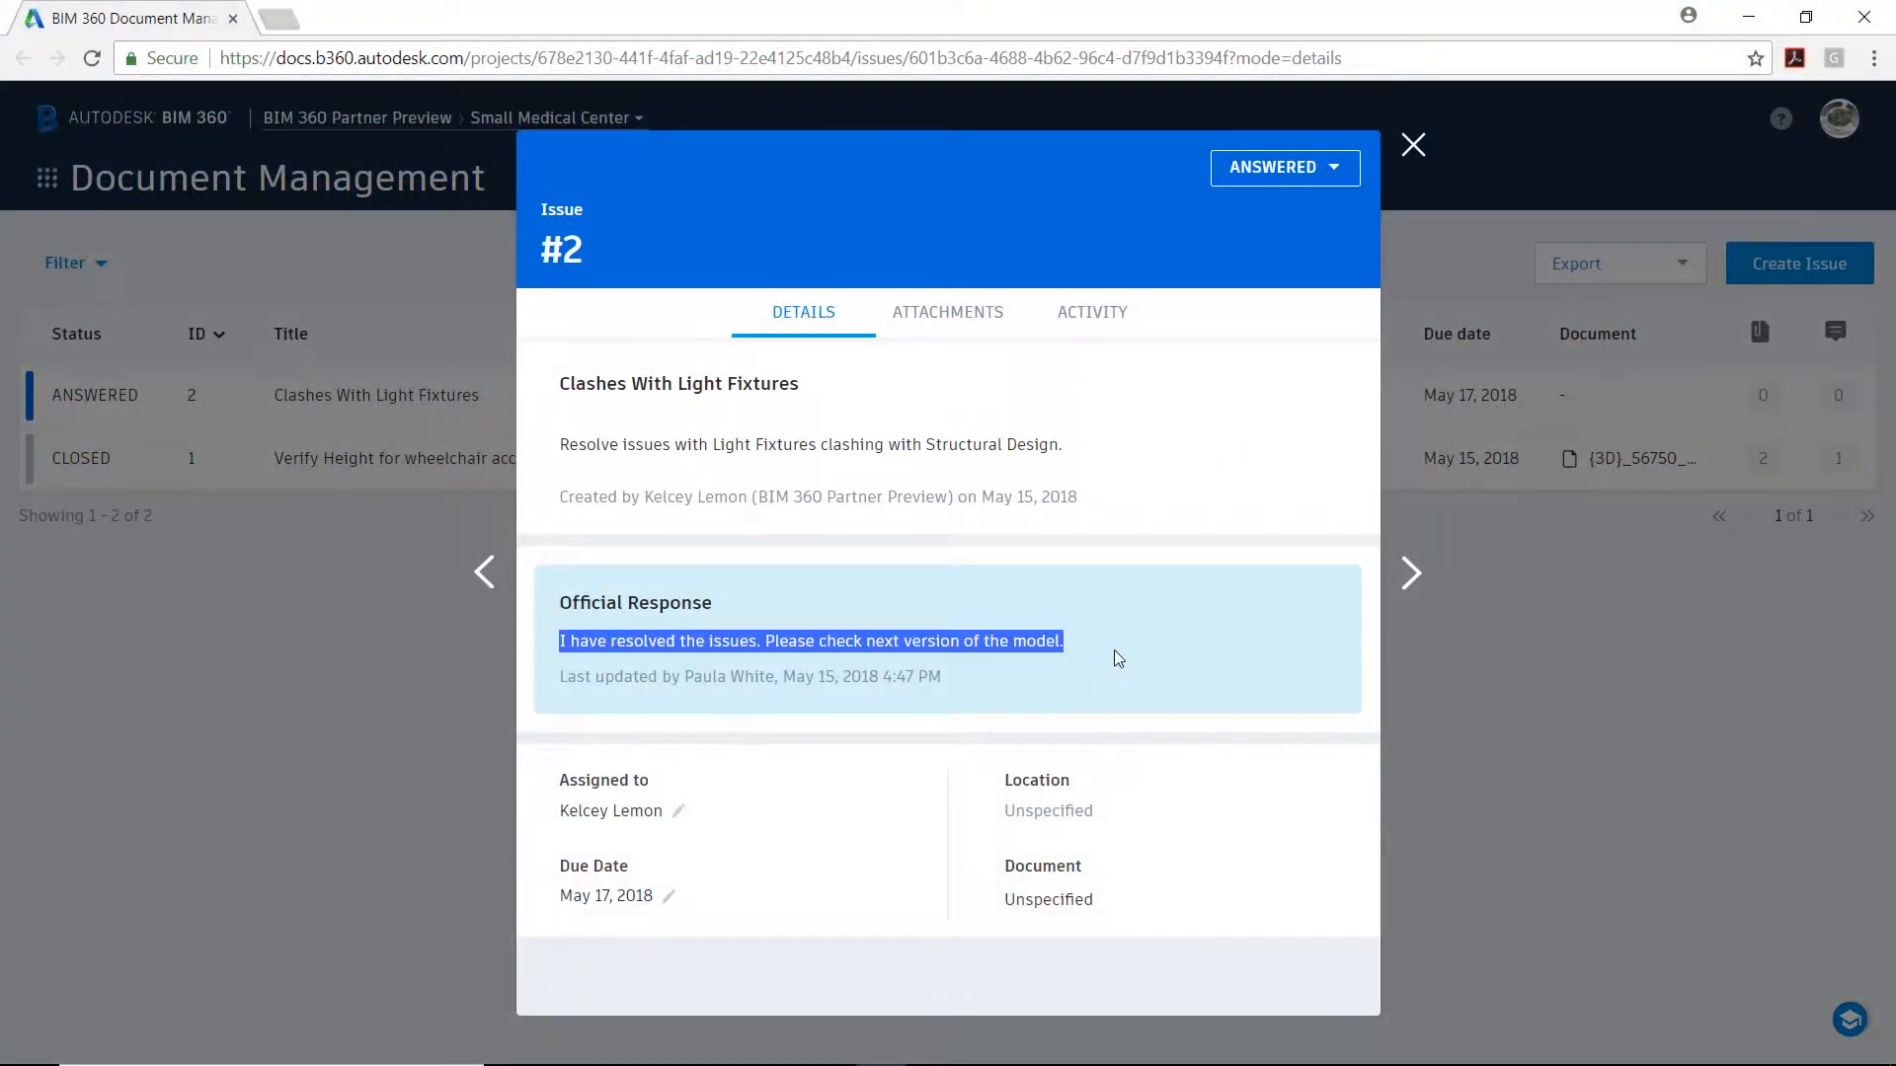
pyautogui.moveTo(1337, 348)
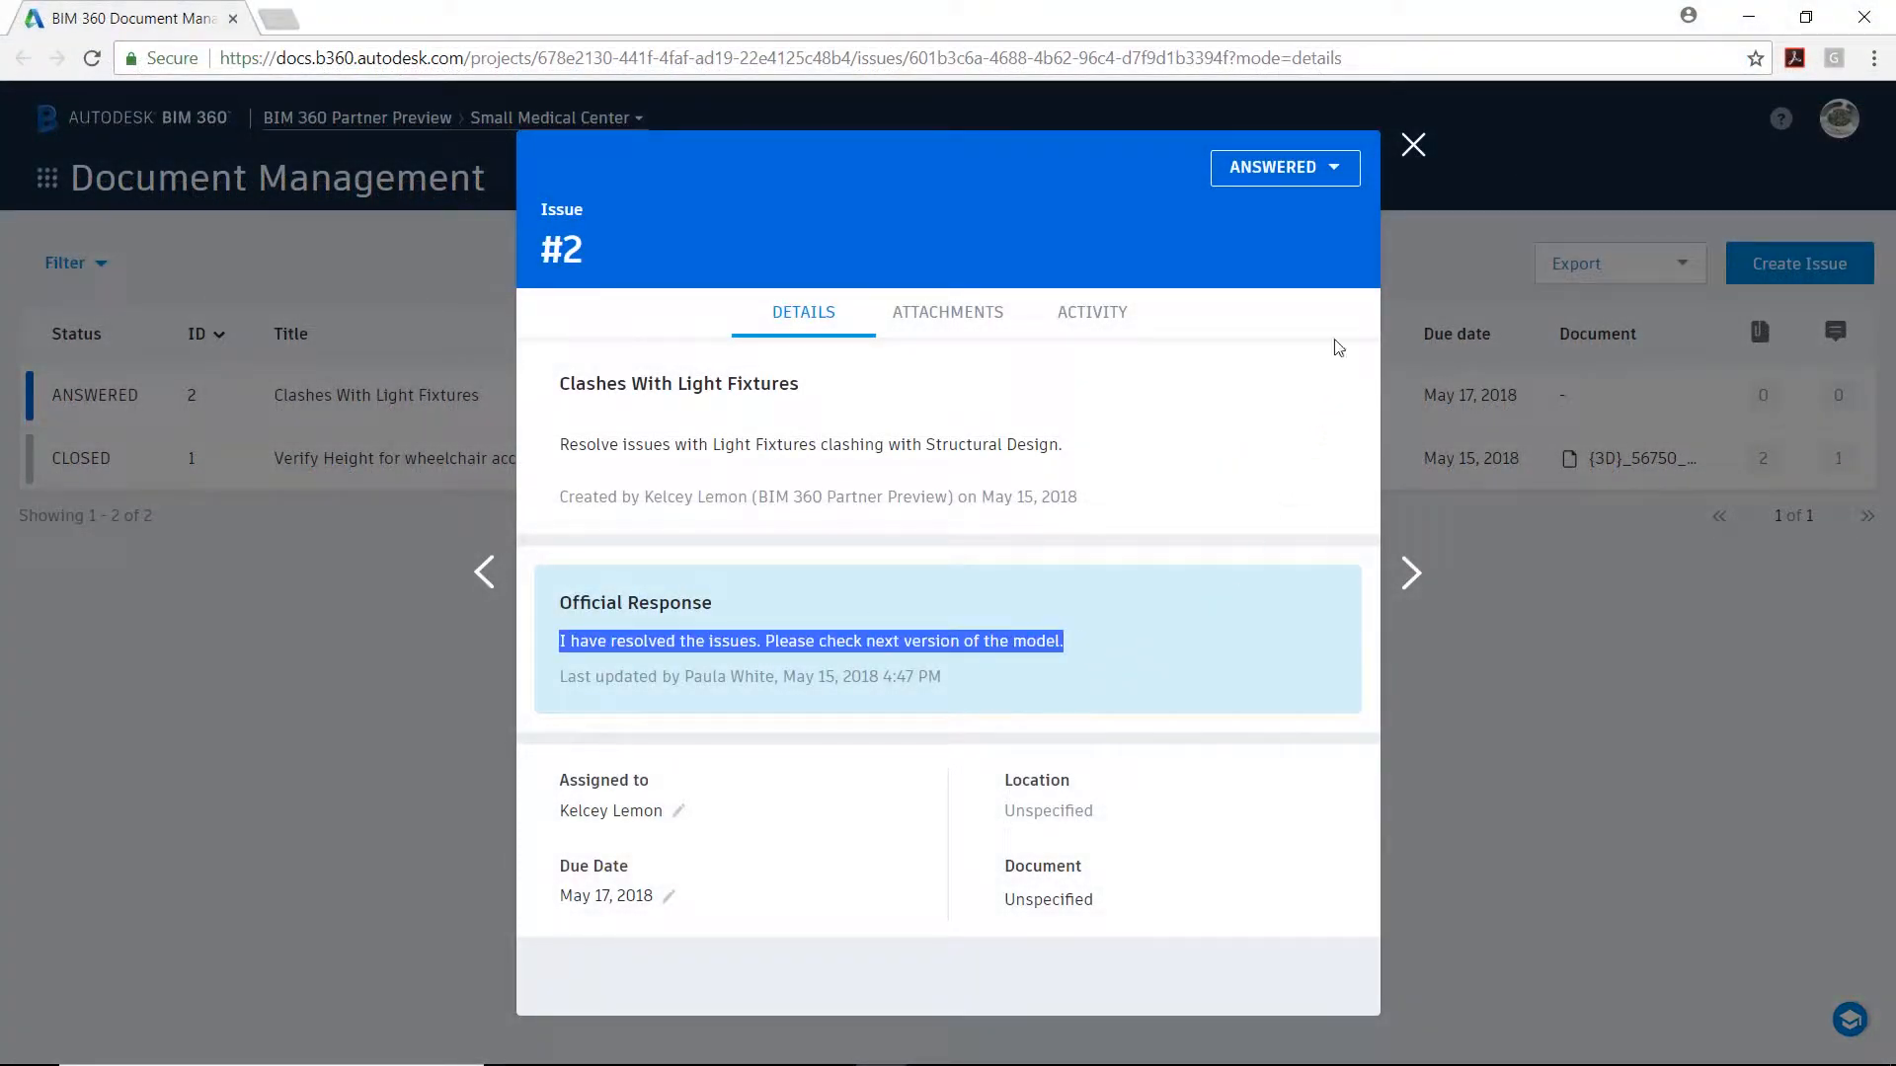
# Review issue #2's official response and return to the issues list
pyautogui.click(1410, 144)
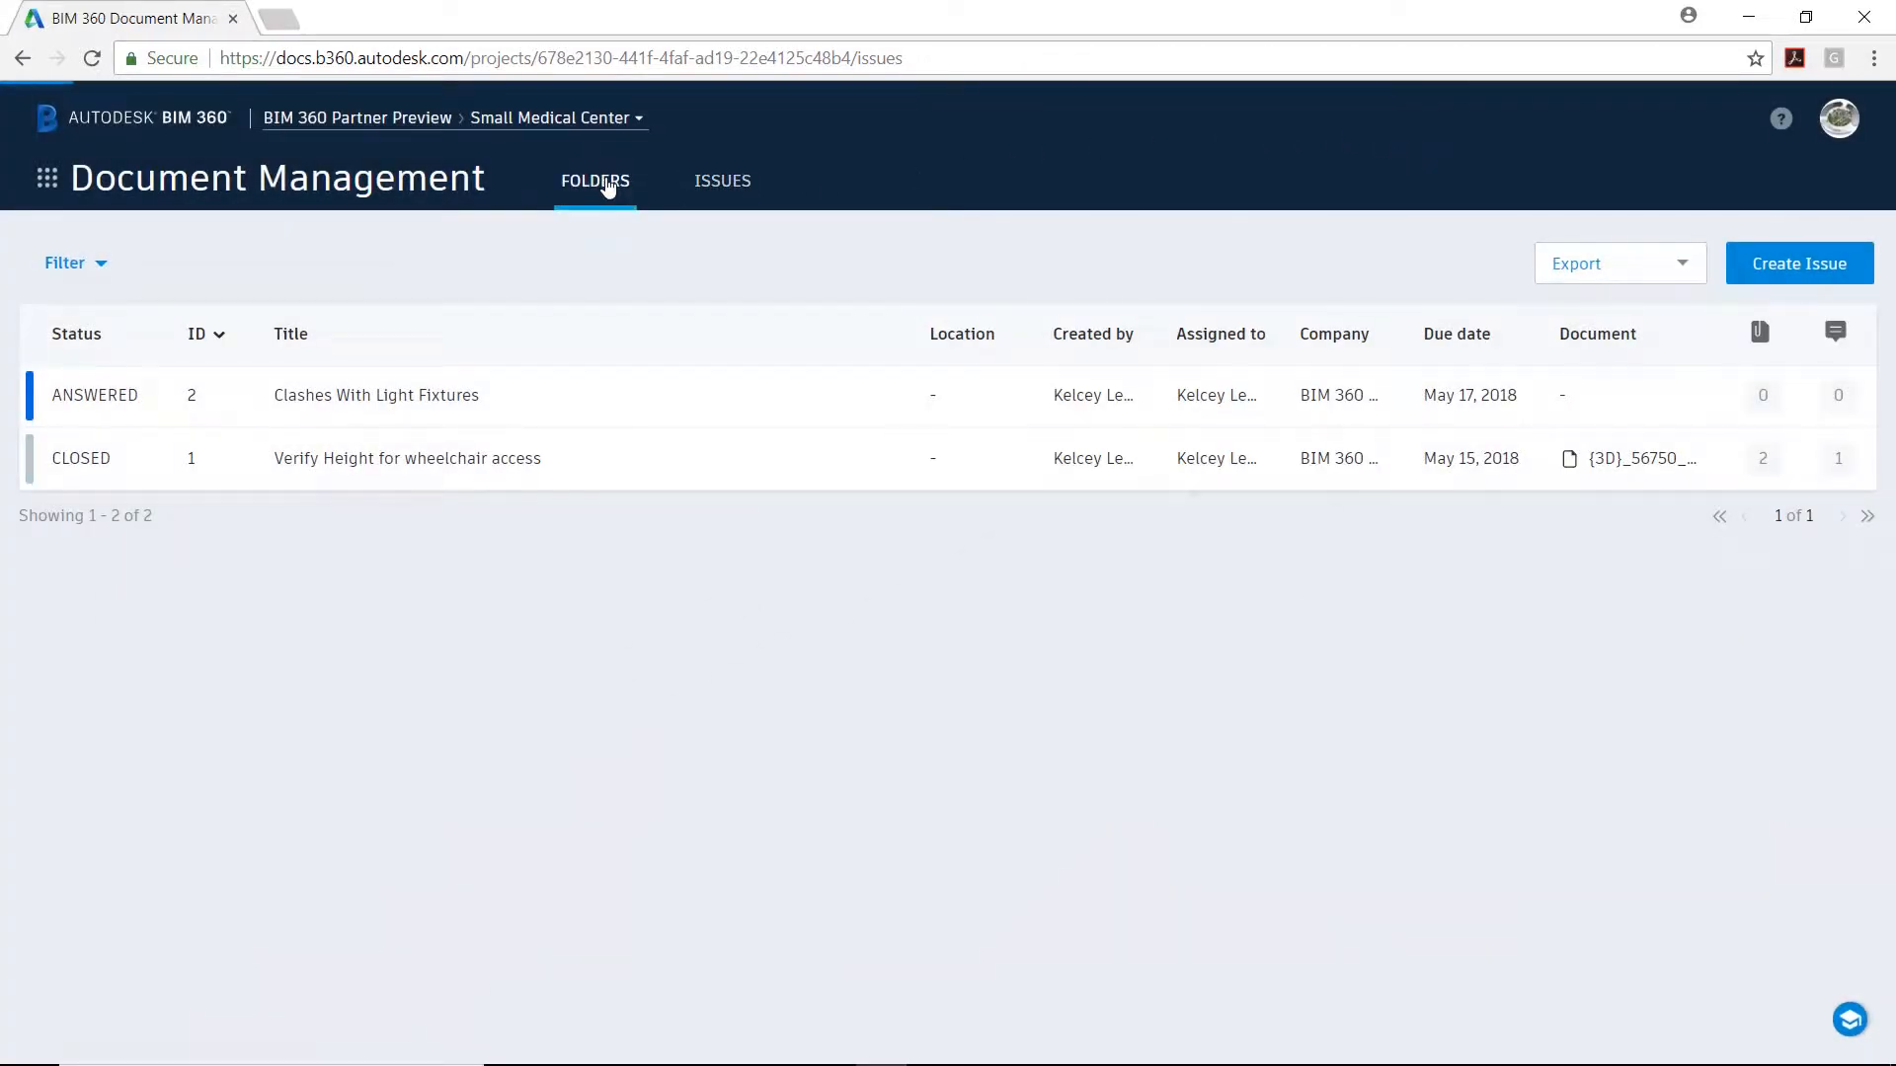
# Compare v6 against v5 of the systems model and show the Troffer Corner Insert's version 5 position
pyautogui.click(1639, 458)
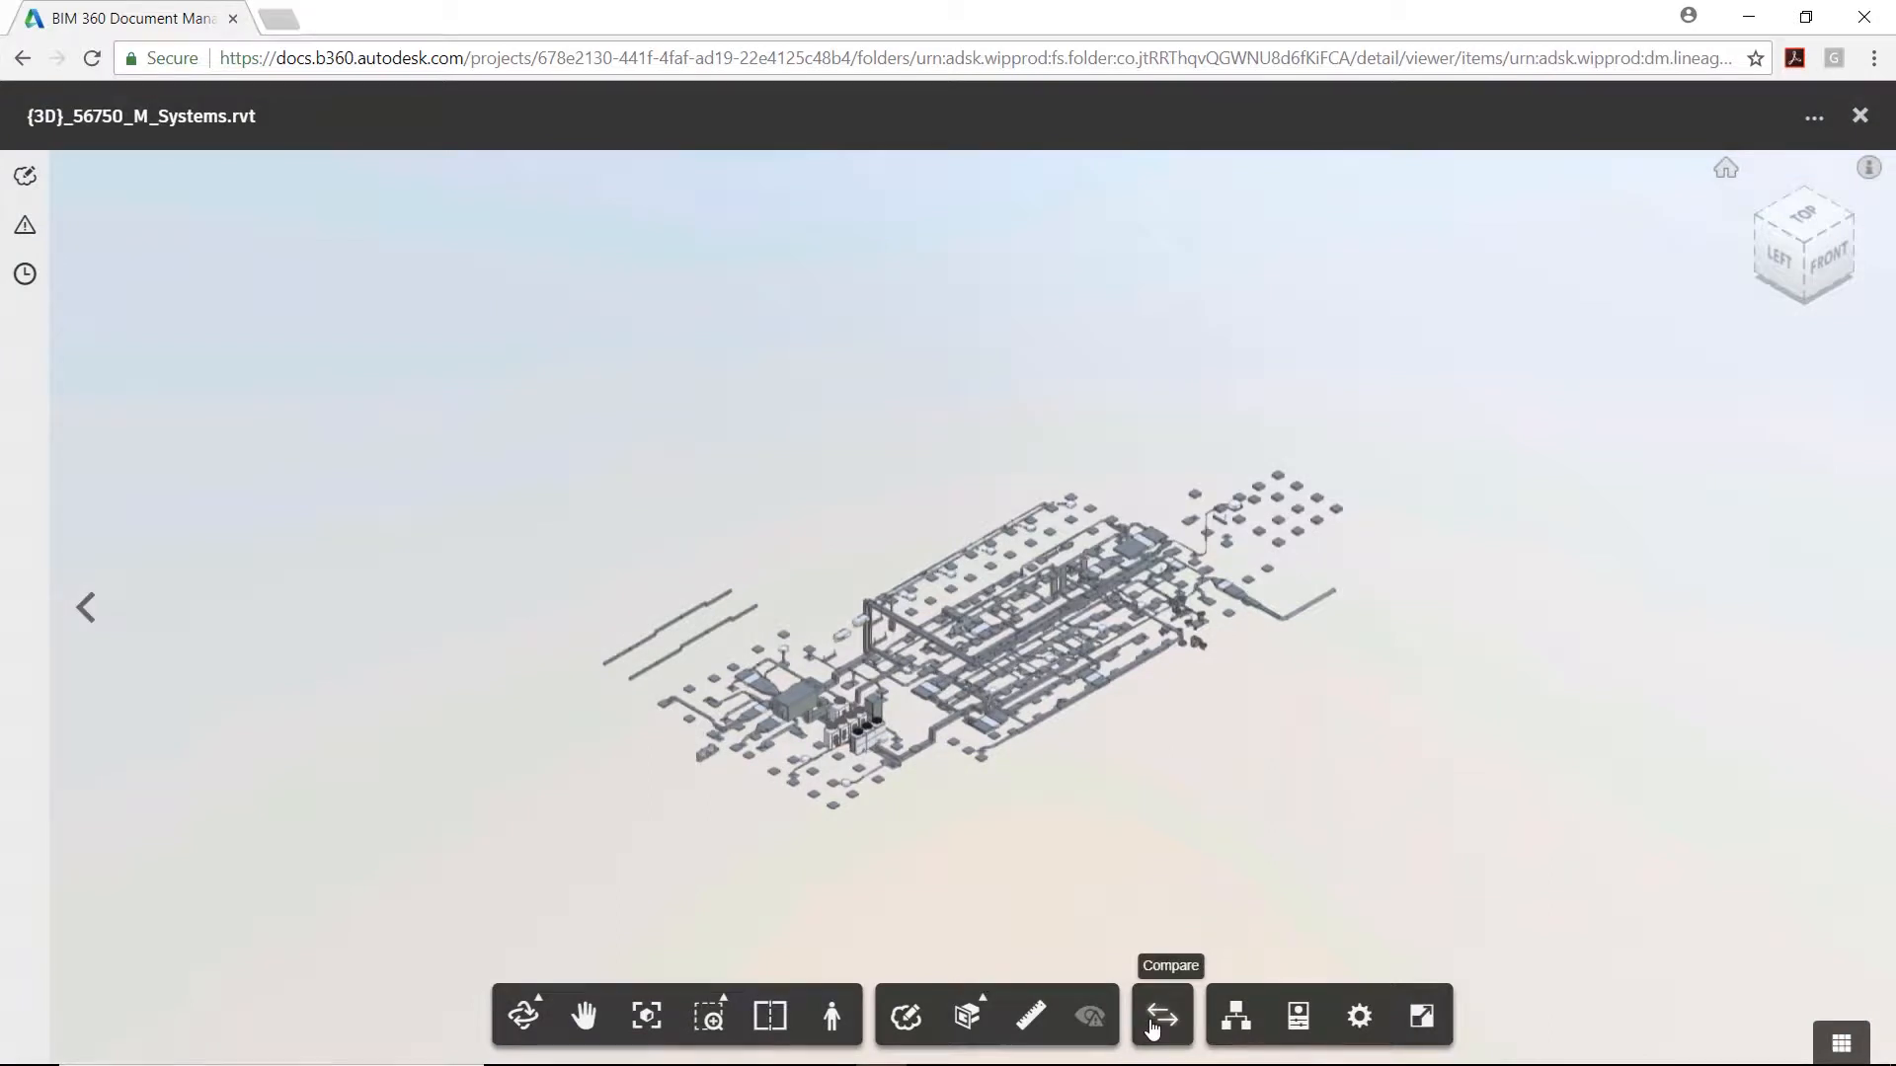
pyautogui.click(1160, 1015)
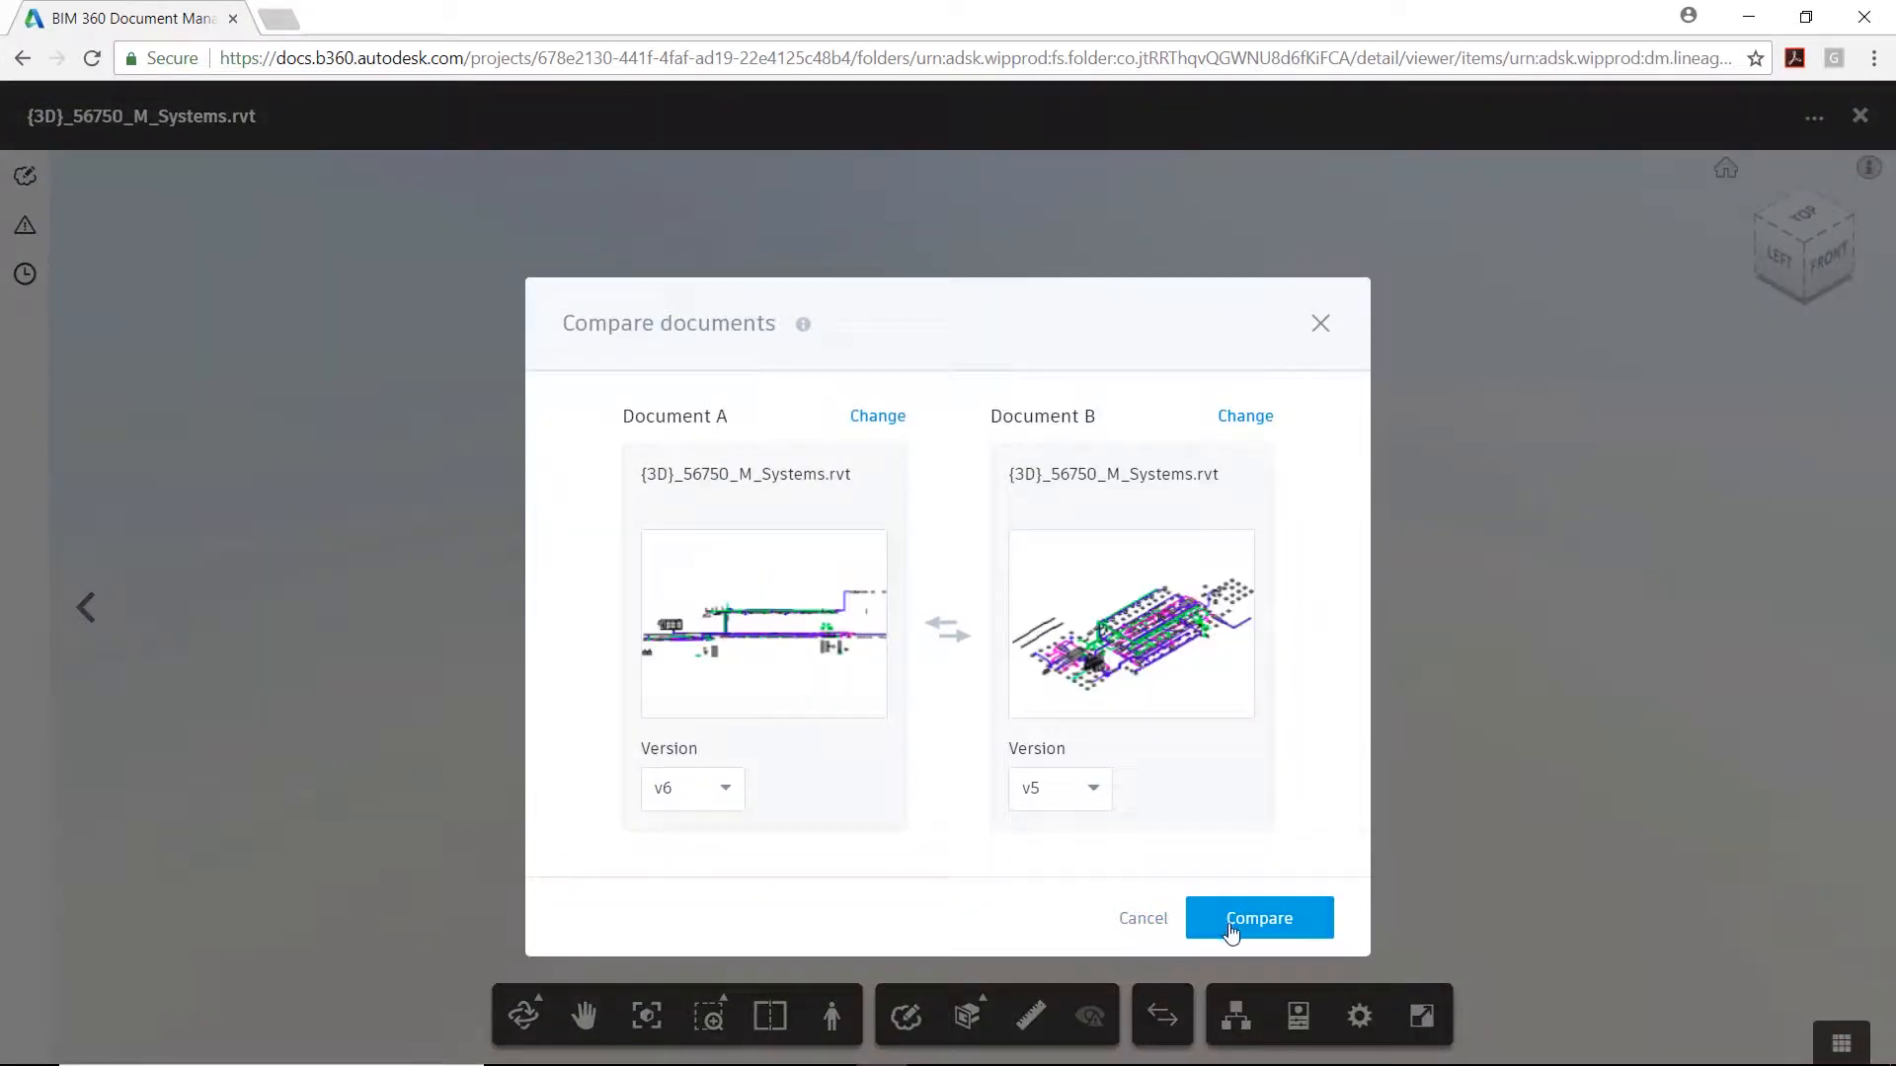
pyautogui.click(1258, 918)
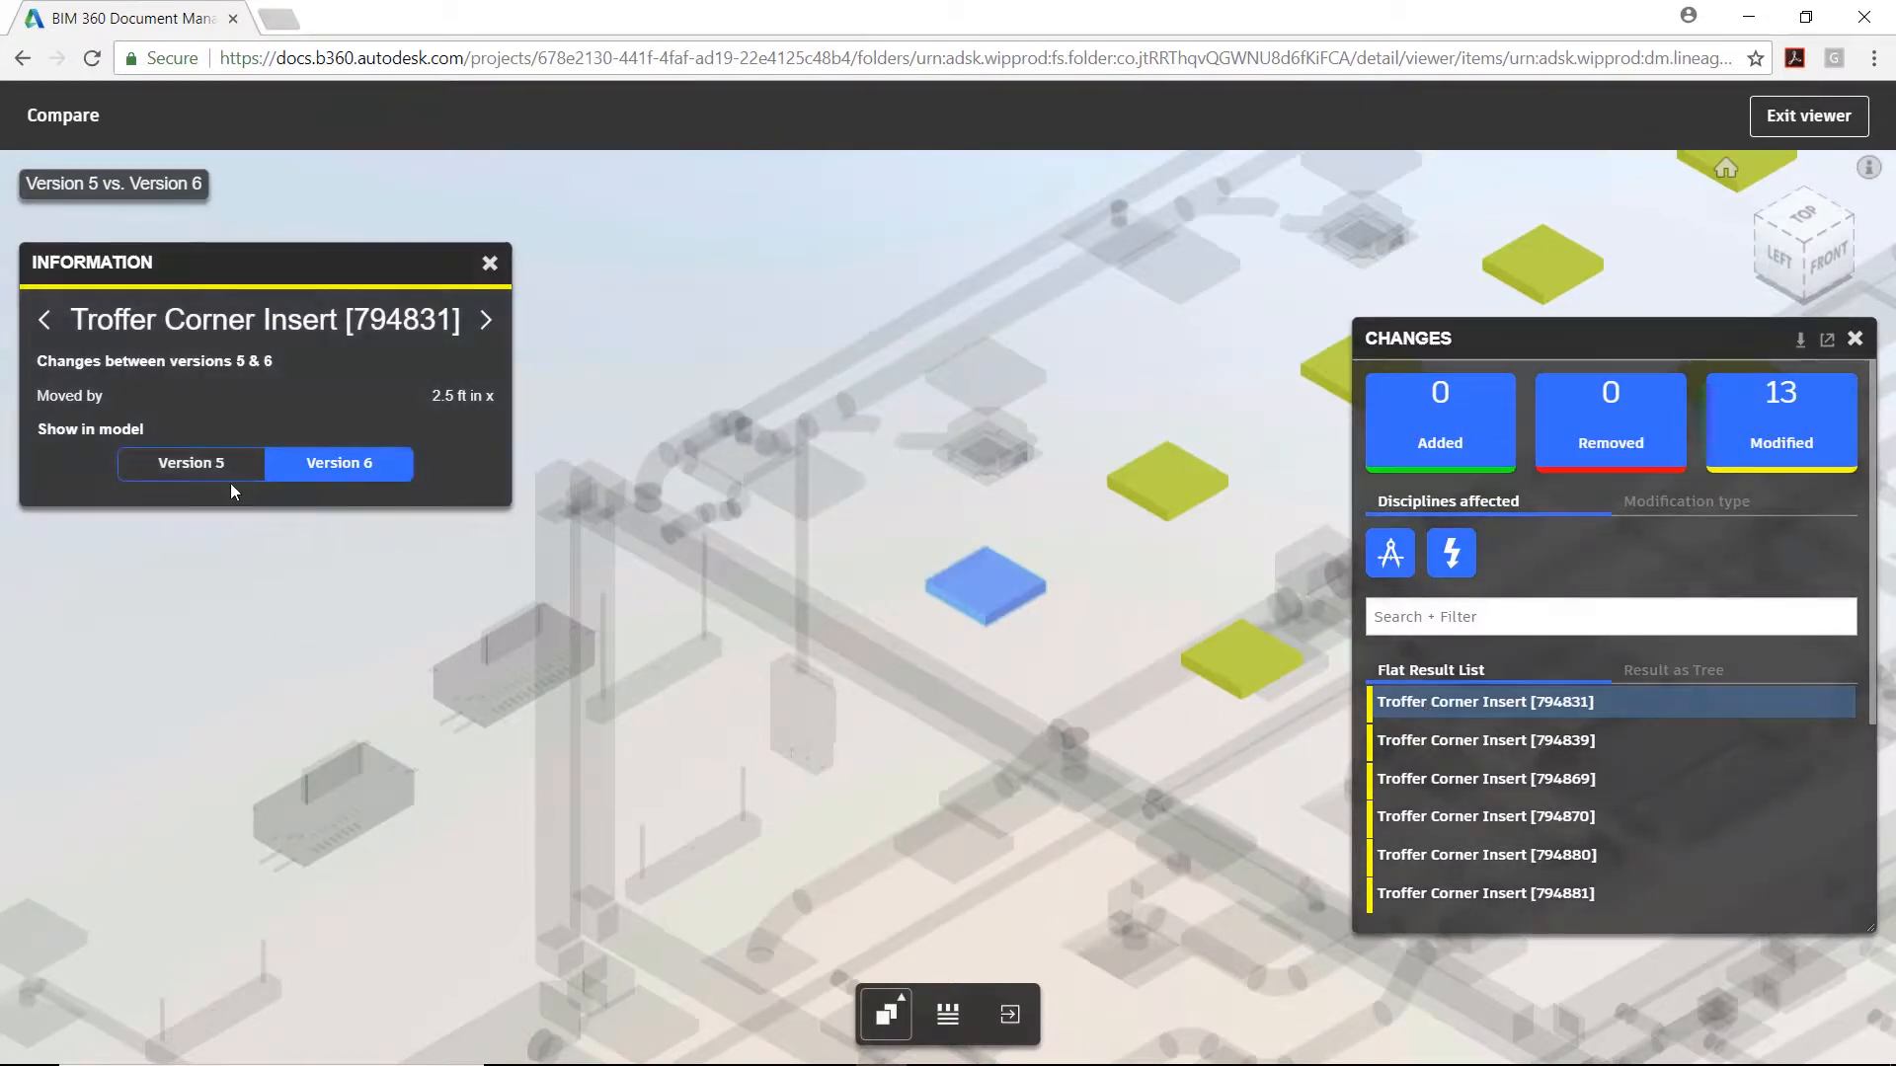
pyautogui.click(190, 462)
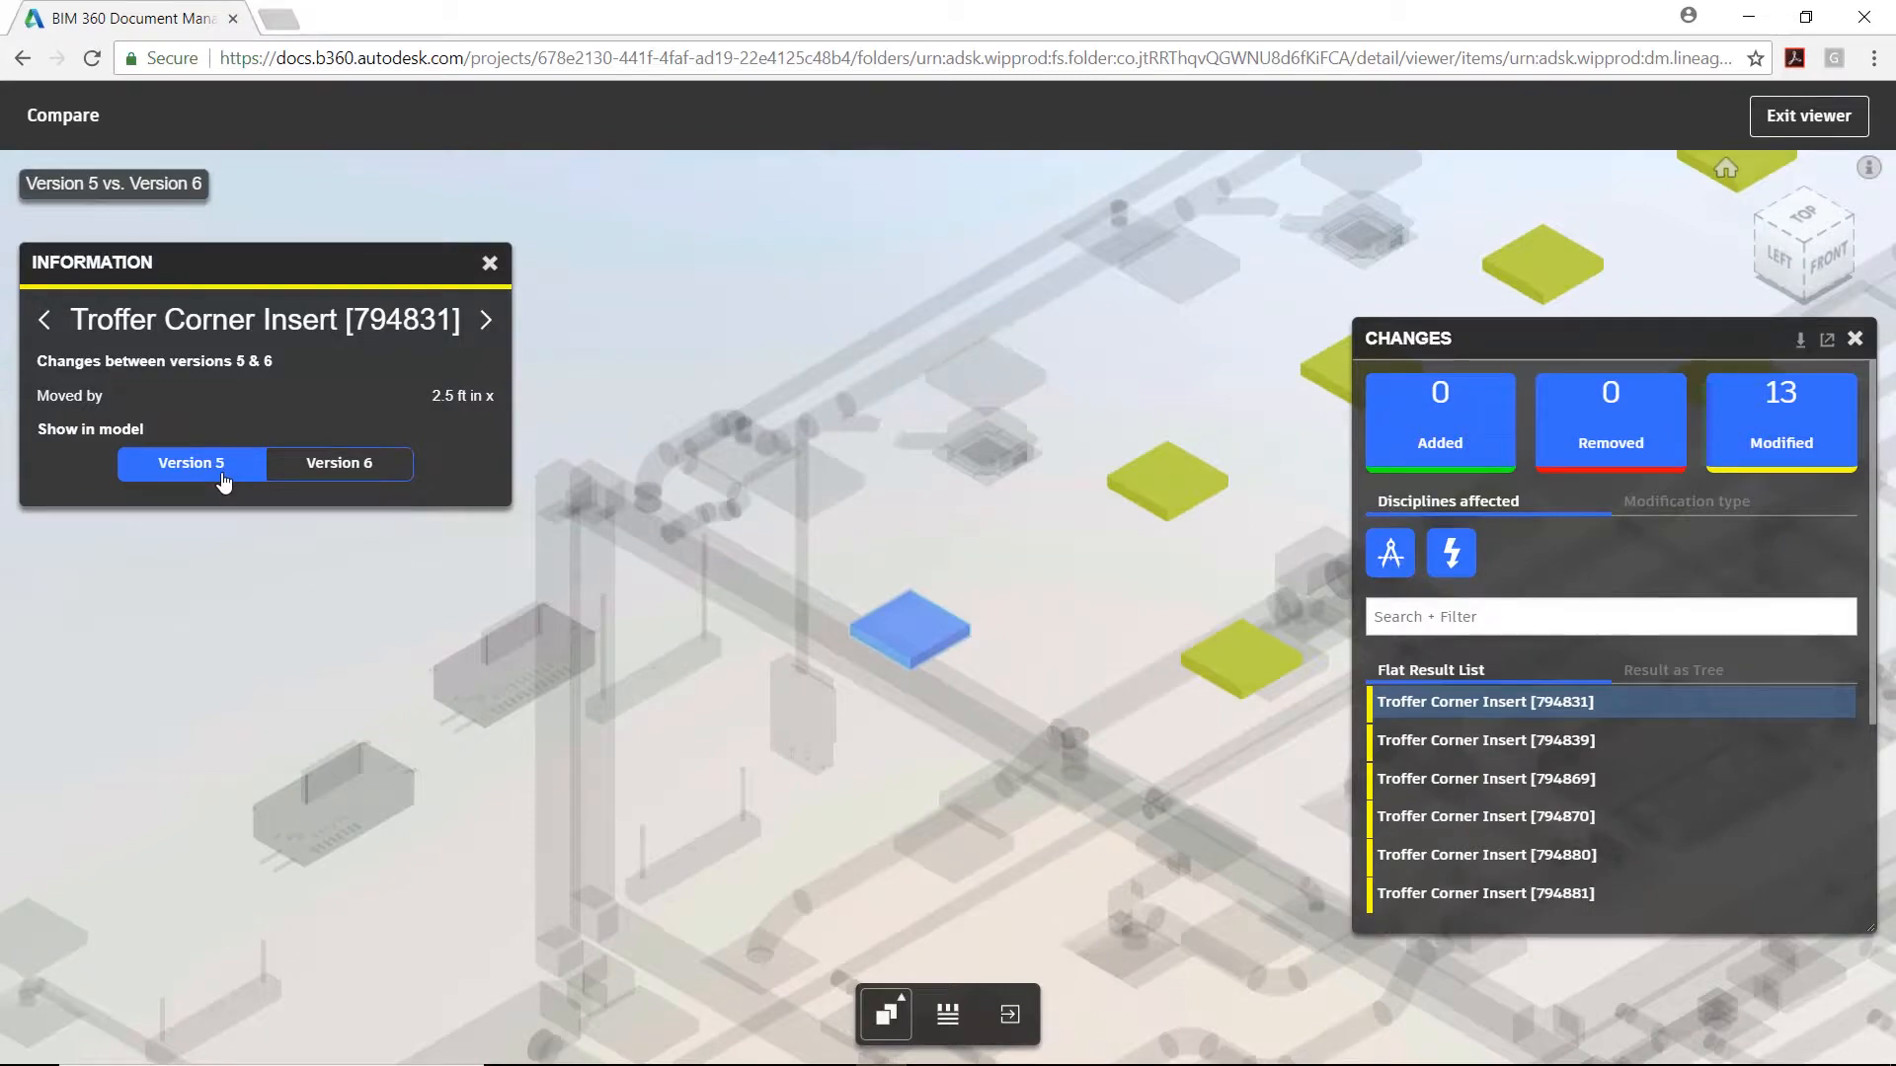
pyautogui.moveTo(337, 462)
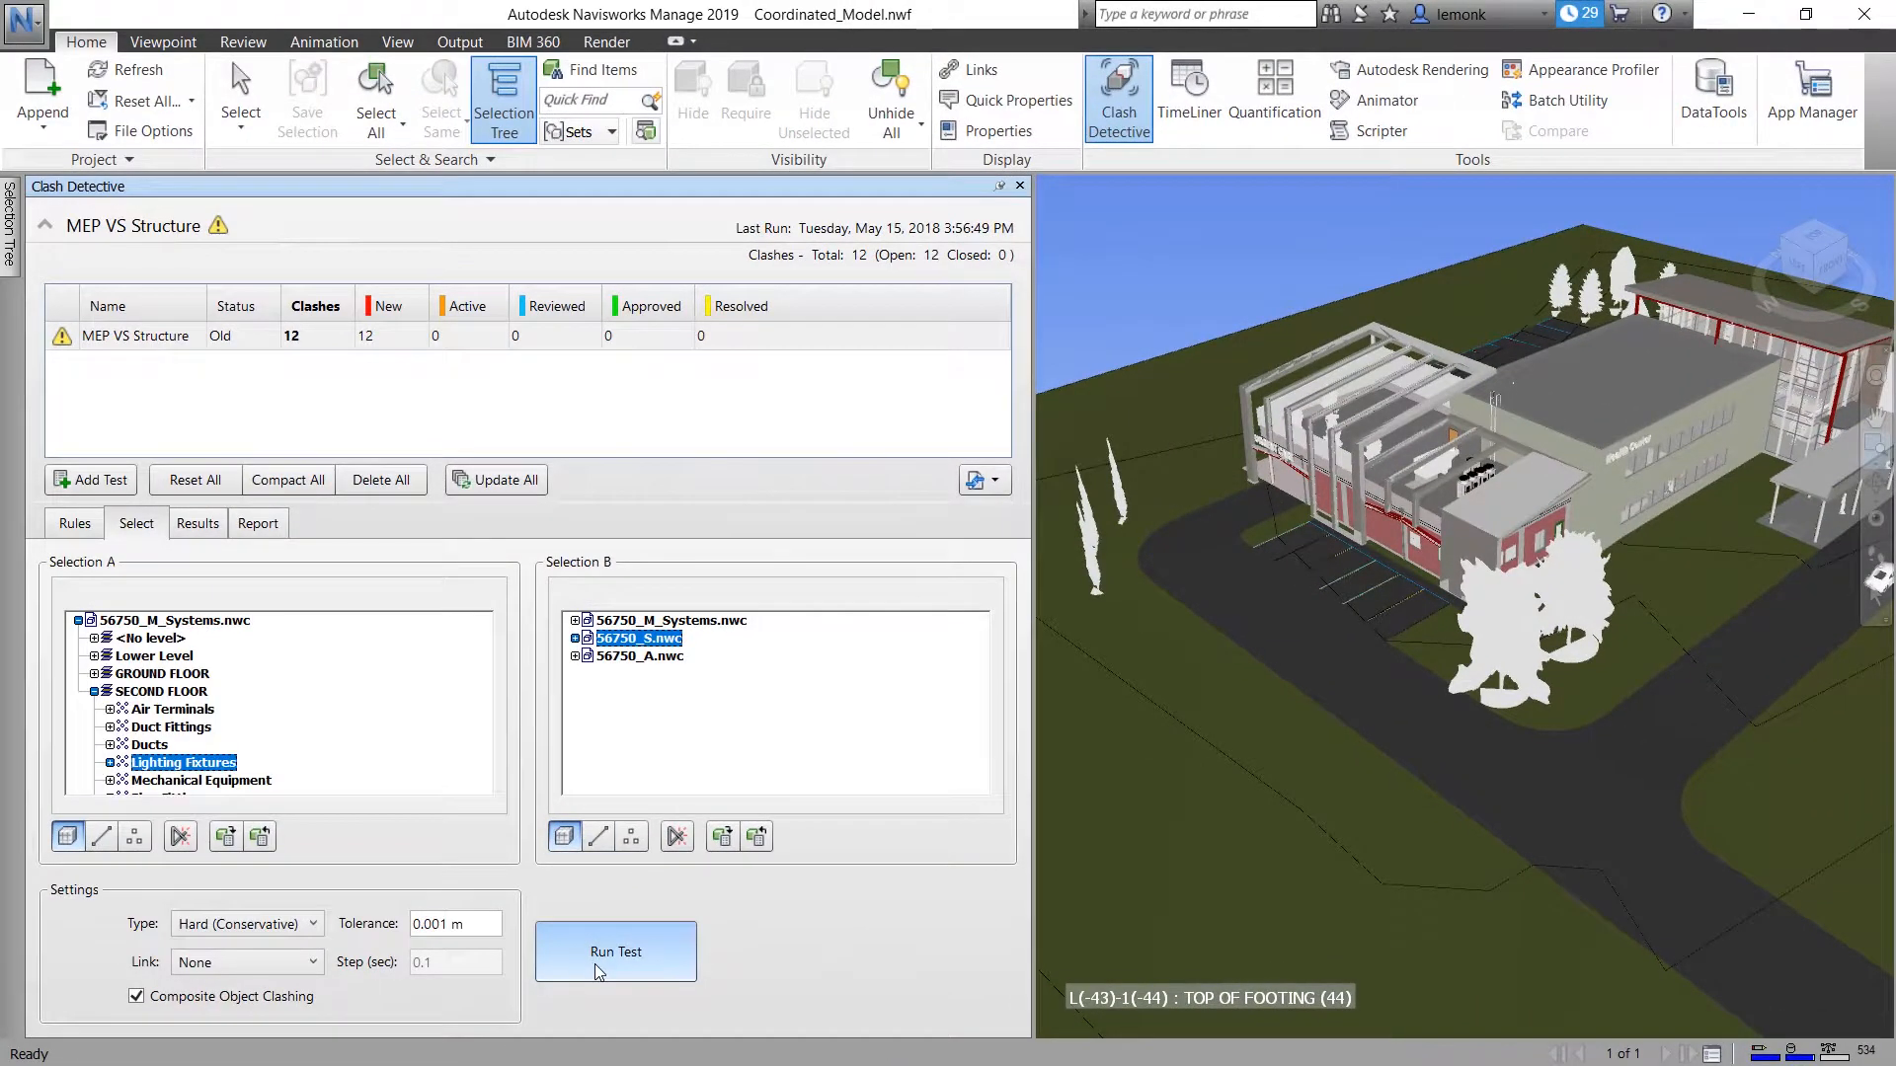
# Rerun the Lighting Fixtures versus 56750_S.nwc clash test
pyautogui.click(615, 952)
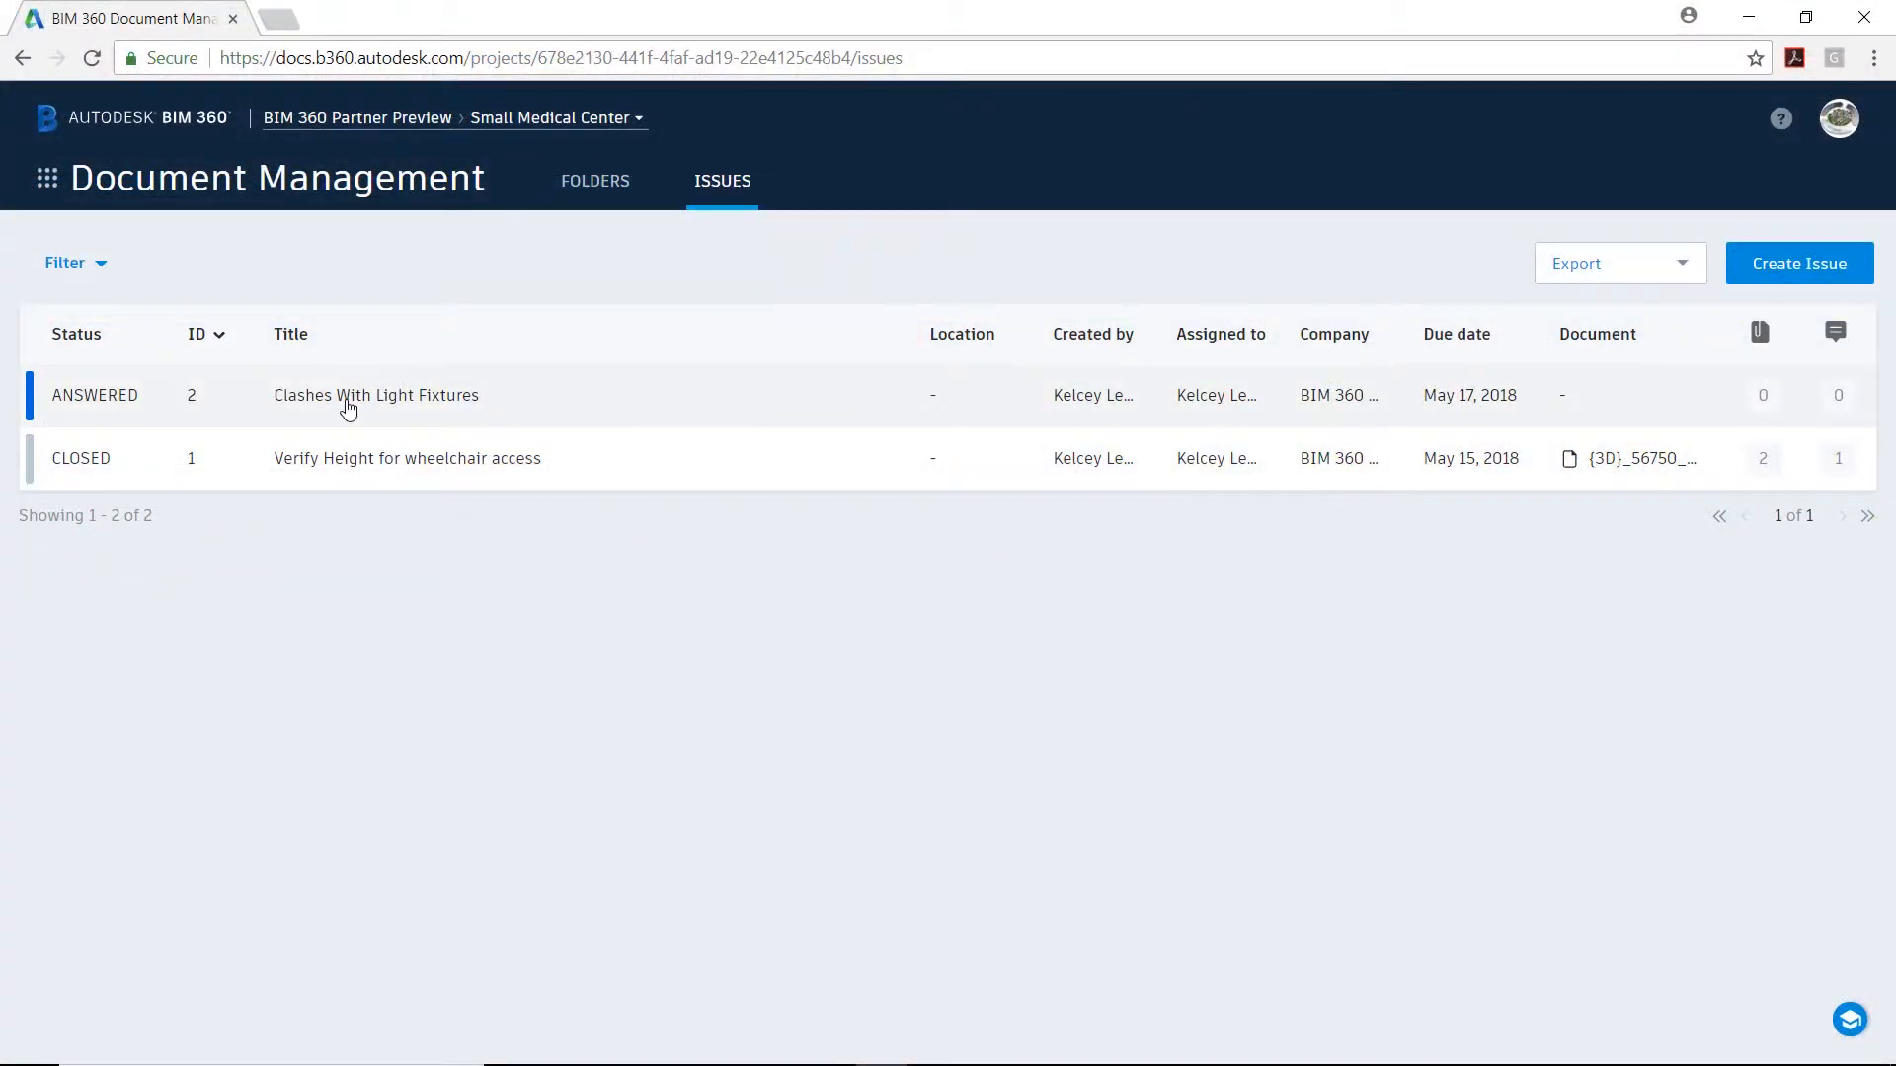
# Set issue #2, Clashes With Light Fixtures, to Closed status
pyautogui.click(375, 395)
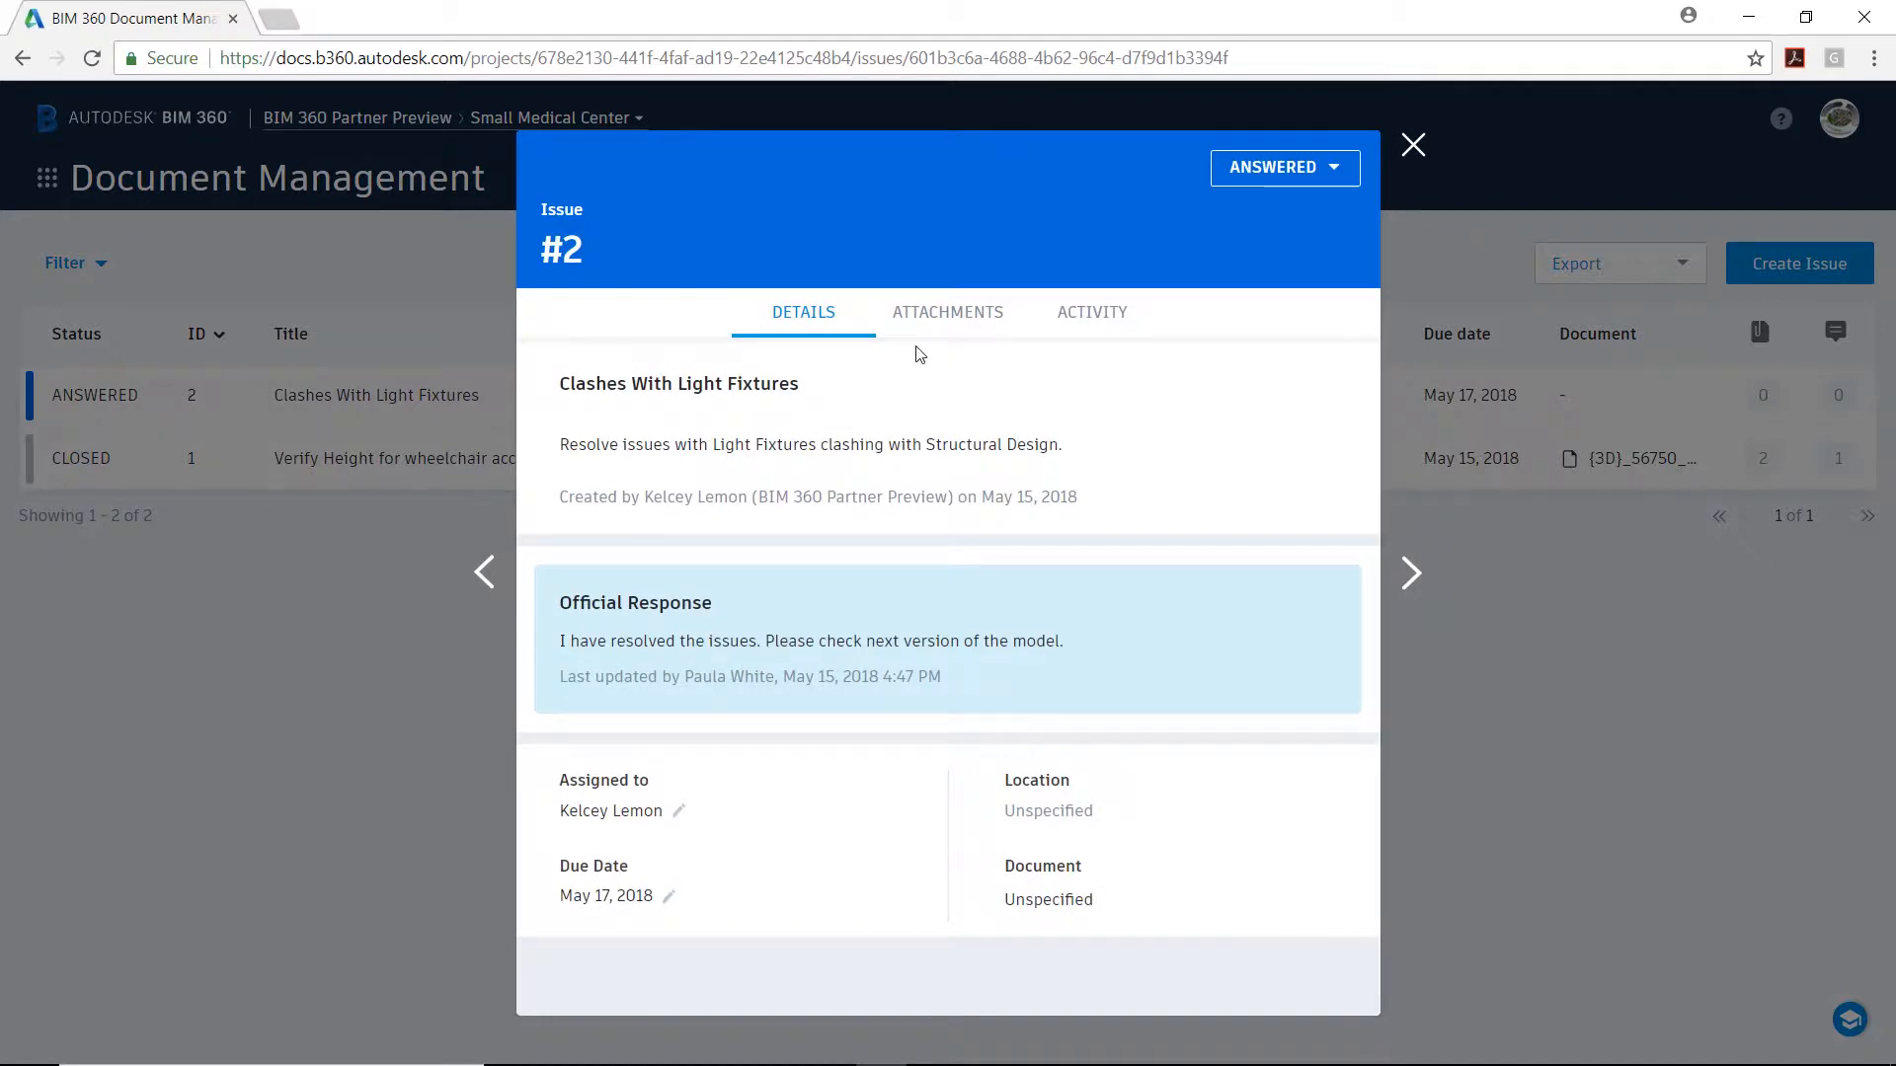
pyautogui.click(1286, 166)
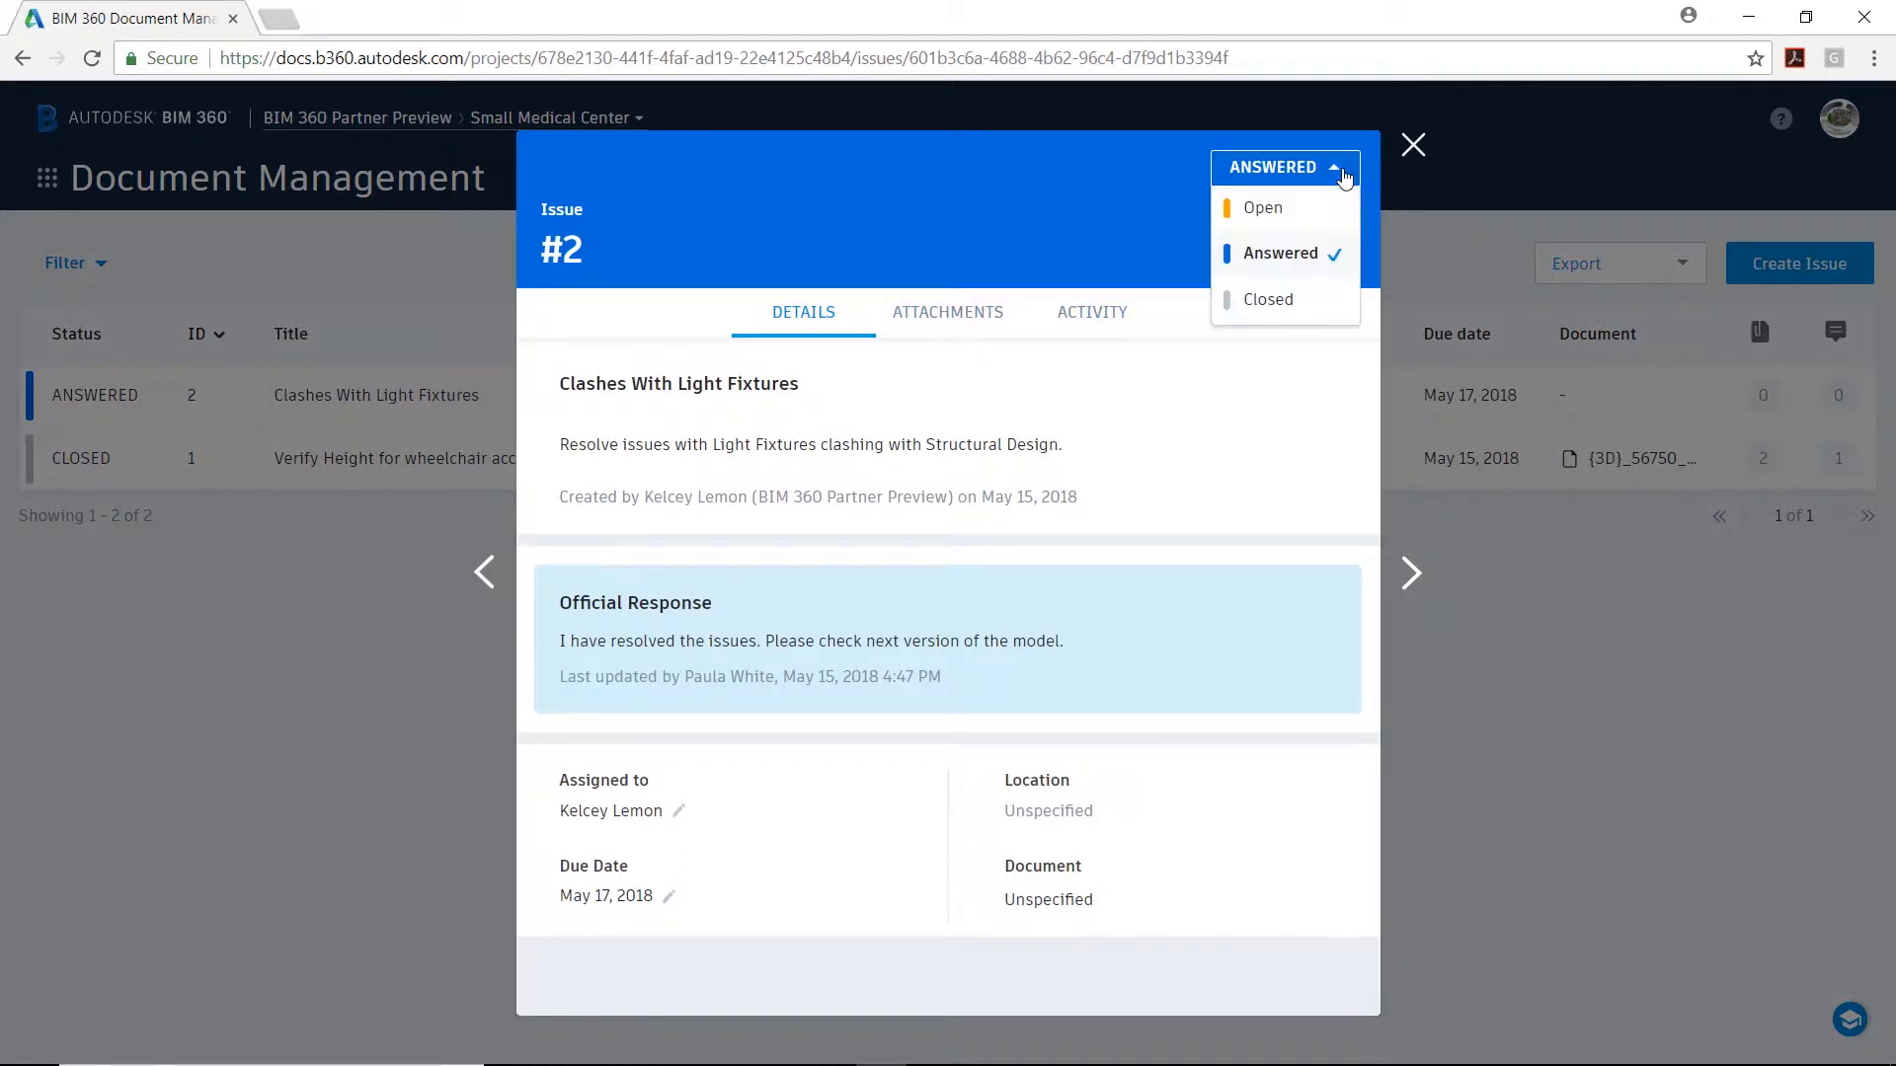
pyautogui.click(1268, 298)
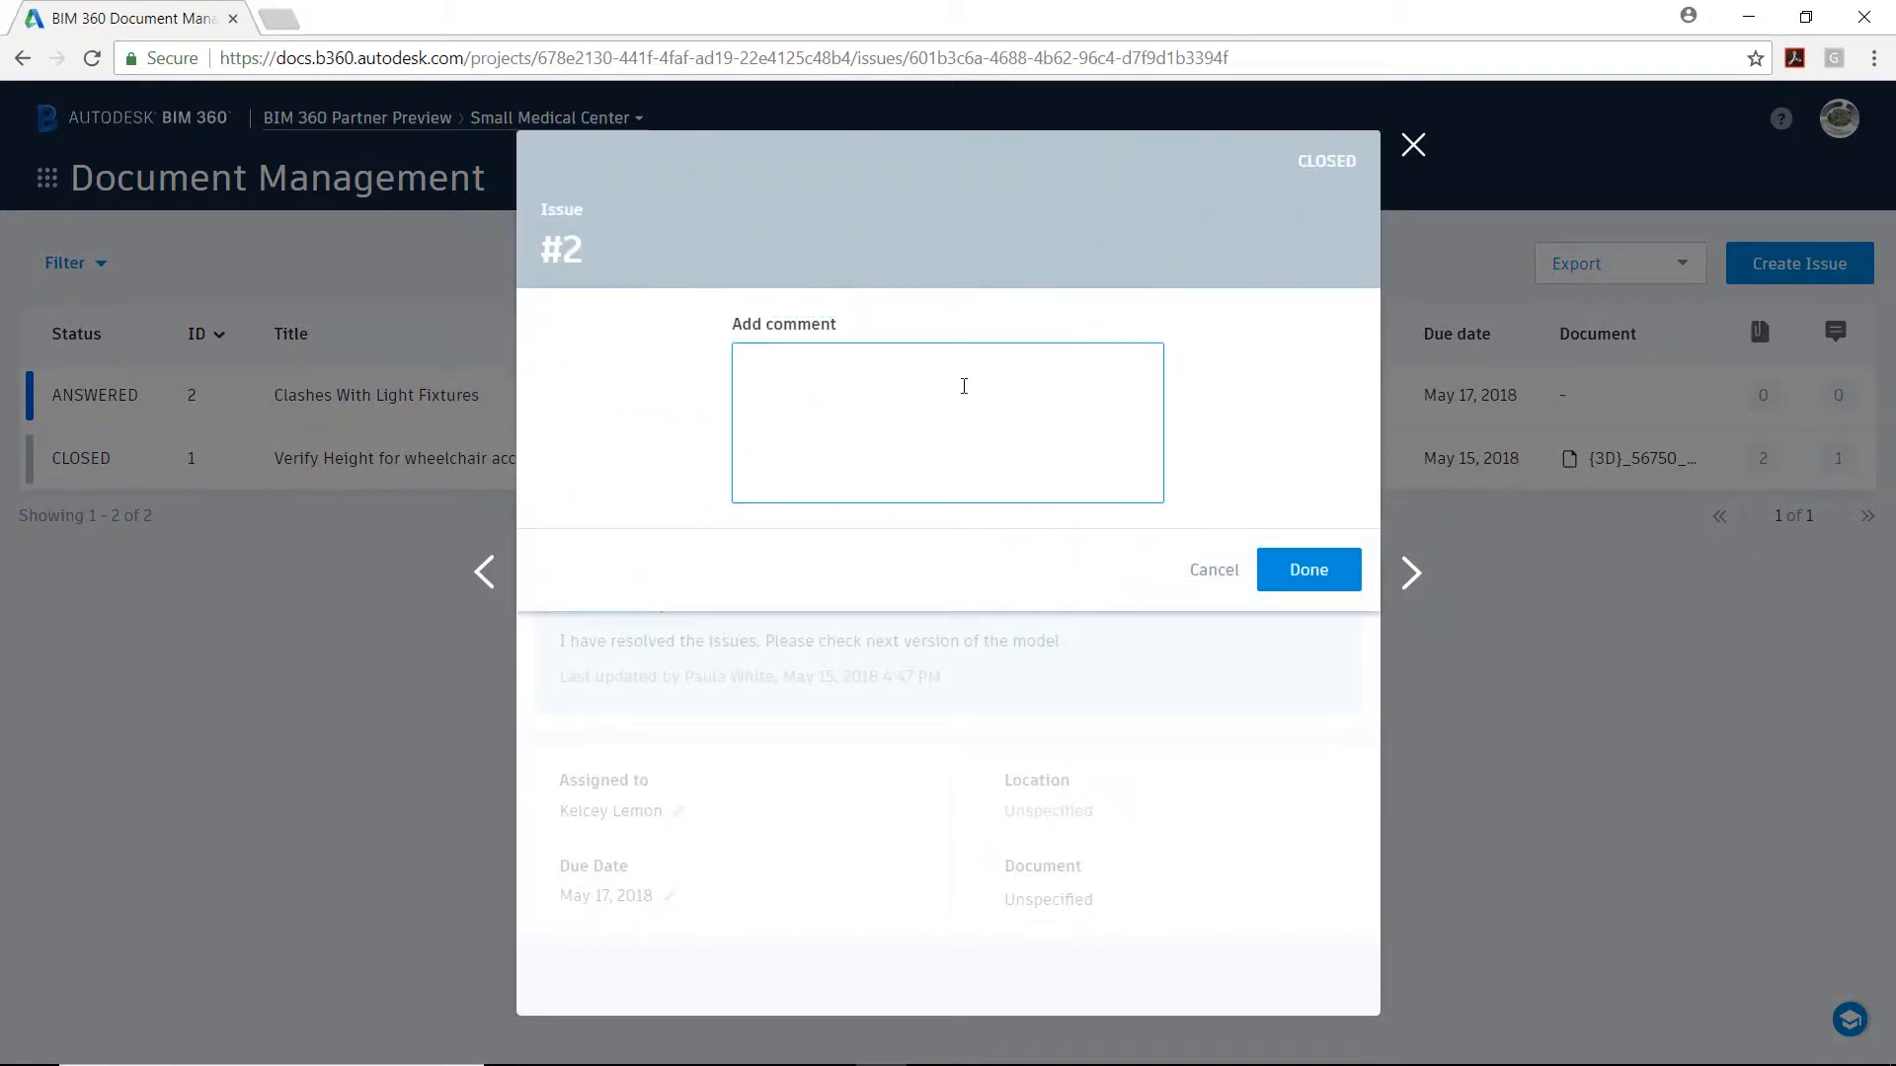
# Add the closing comment confirming the clashes are resolved and save it
pyautogui.write("I've seen the updates in our document management tool, and I've confirmed that the clashes have been resolved in Navisworks. I'm closing")
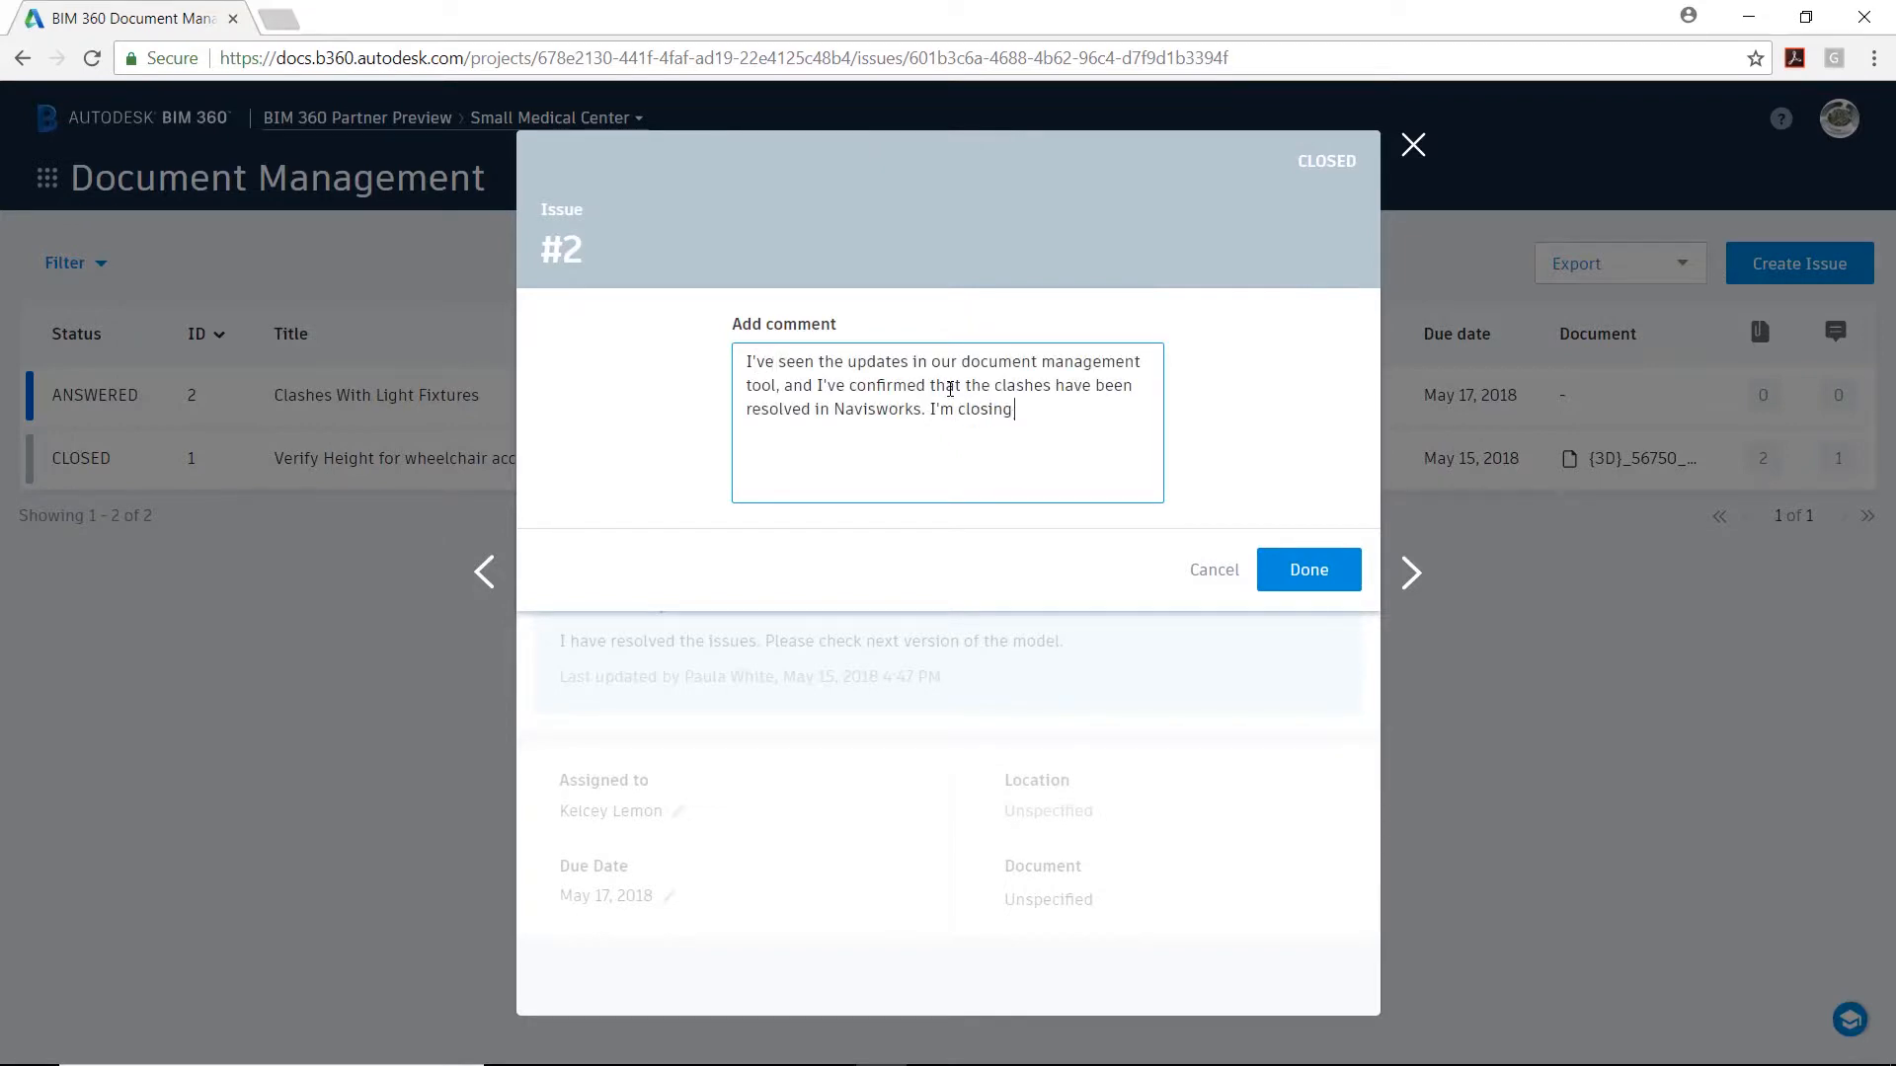
pyautogui.write('this issue.')
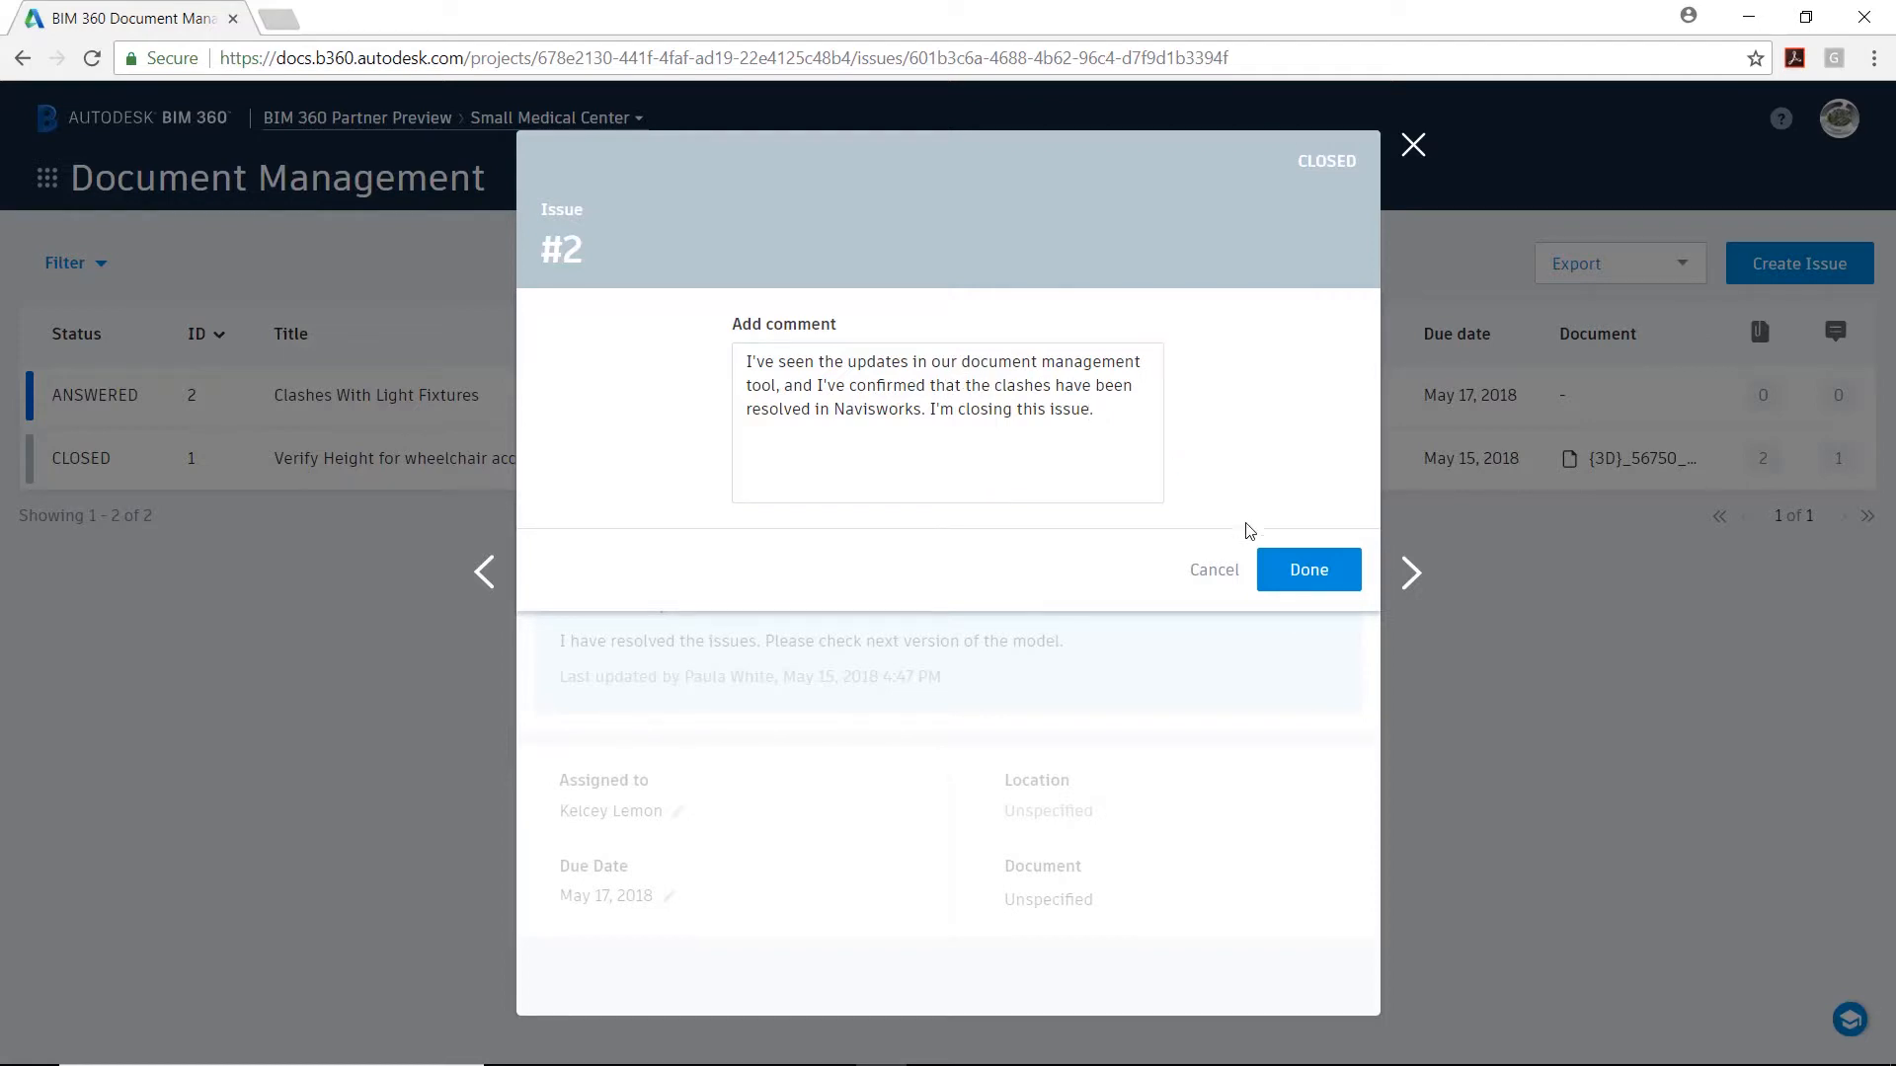
pyautogui.click(1307, 569)
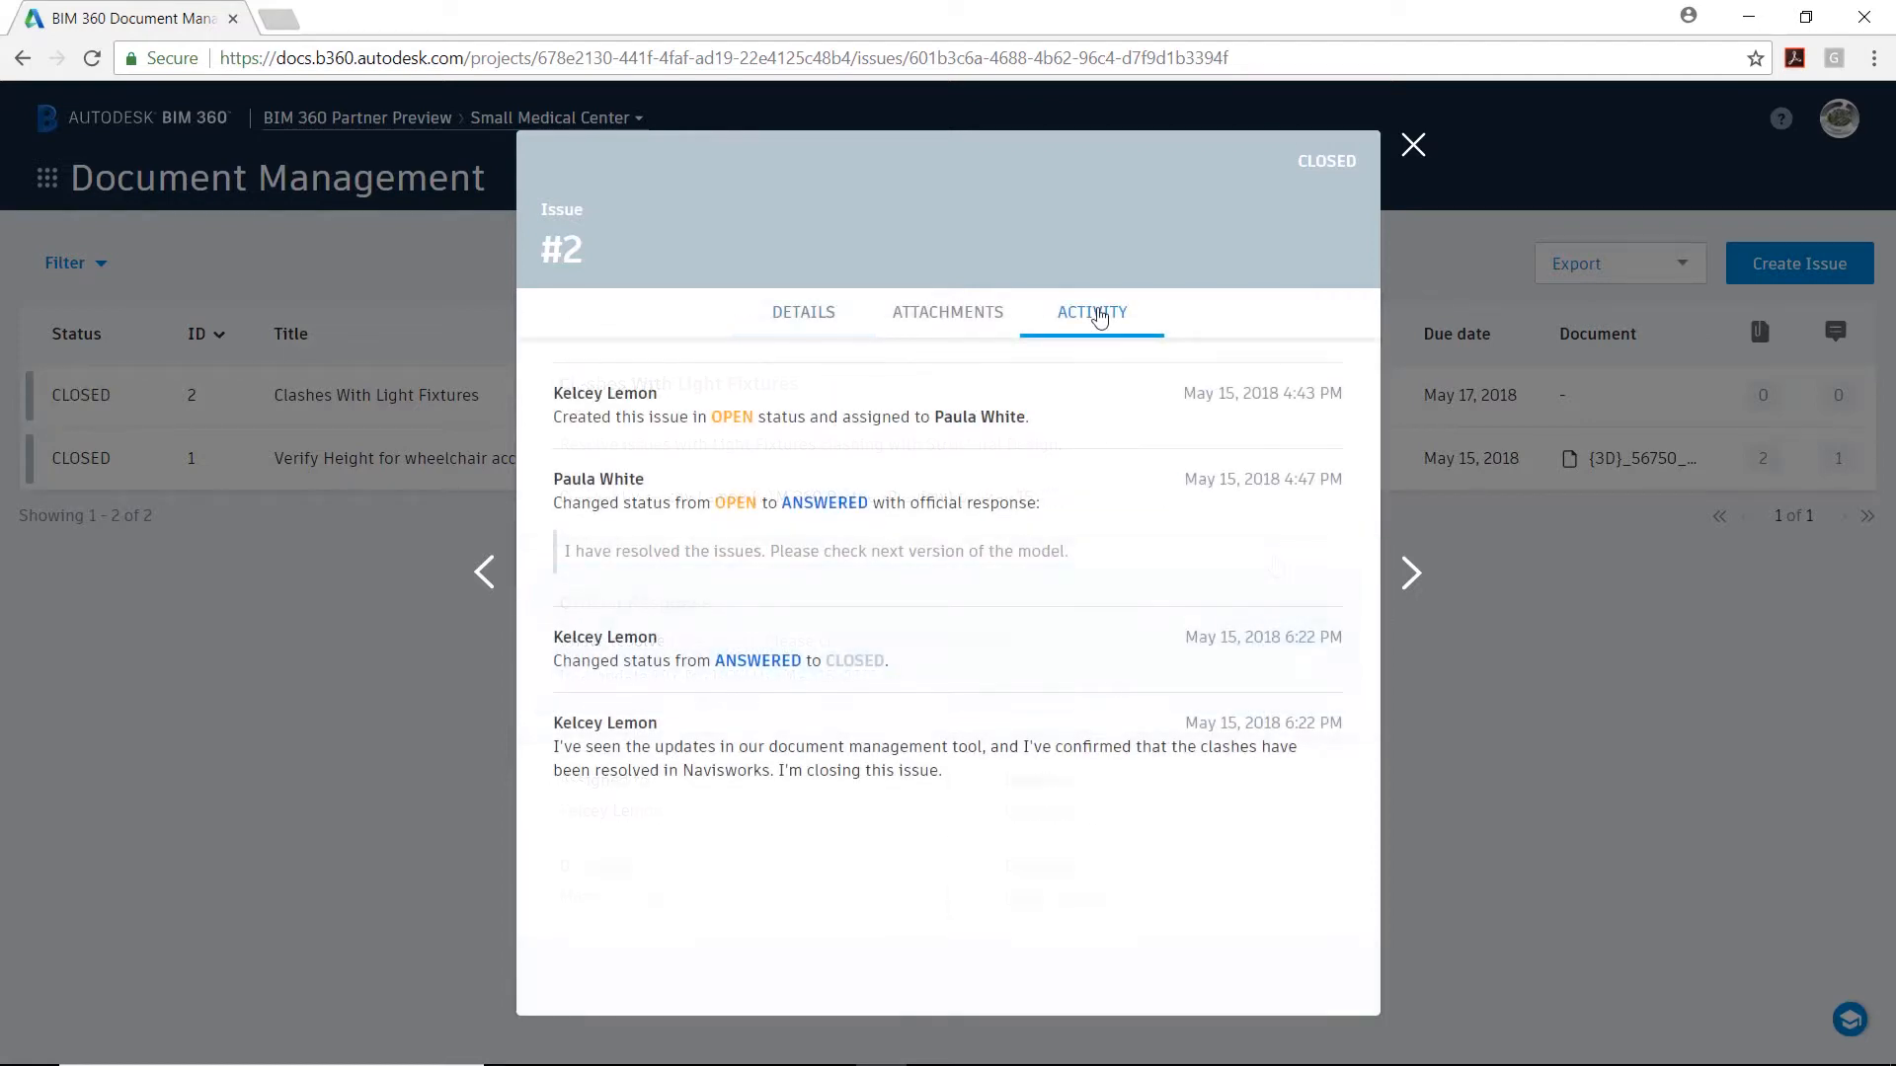